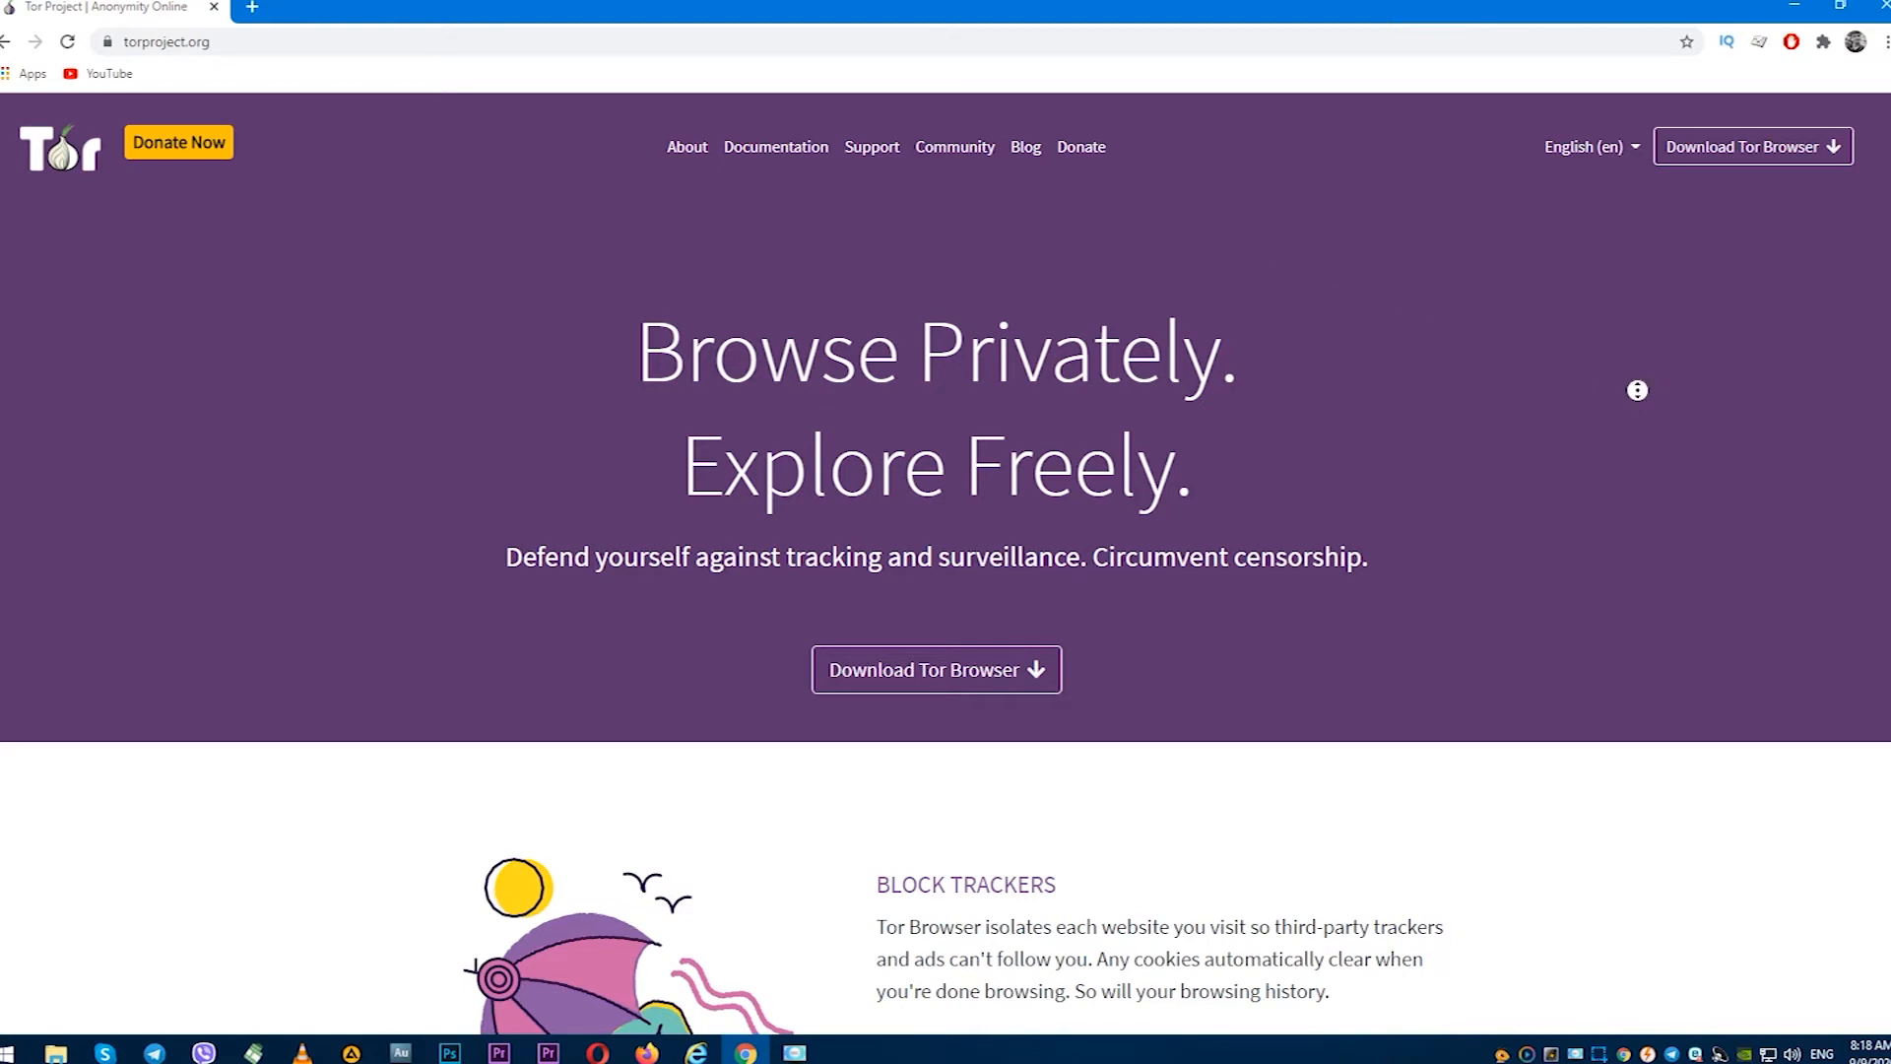
Scroll down the Connect to Tor screen and choose Configure to open Network Settings.
scroll(down, 3)
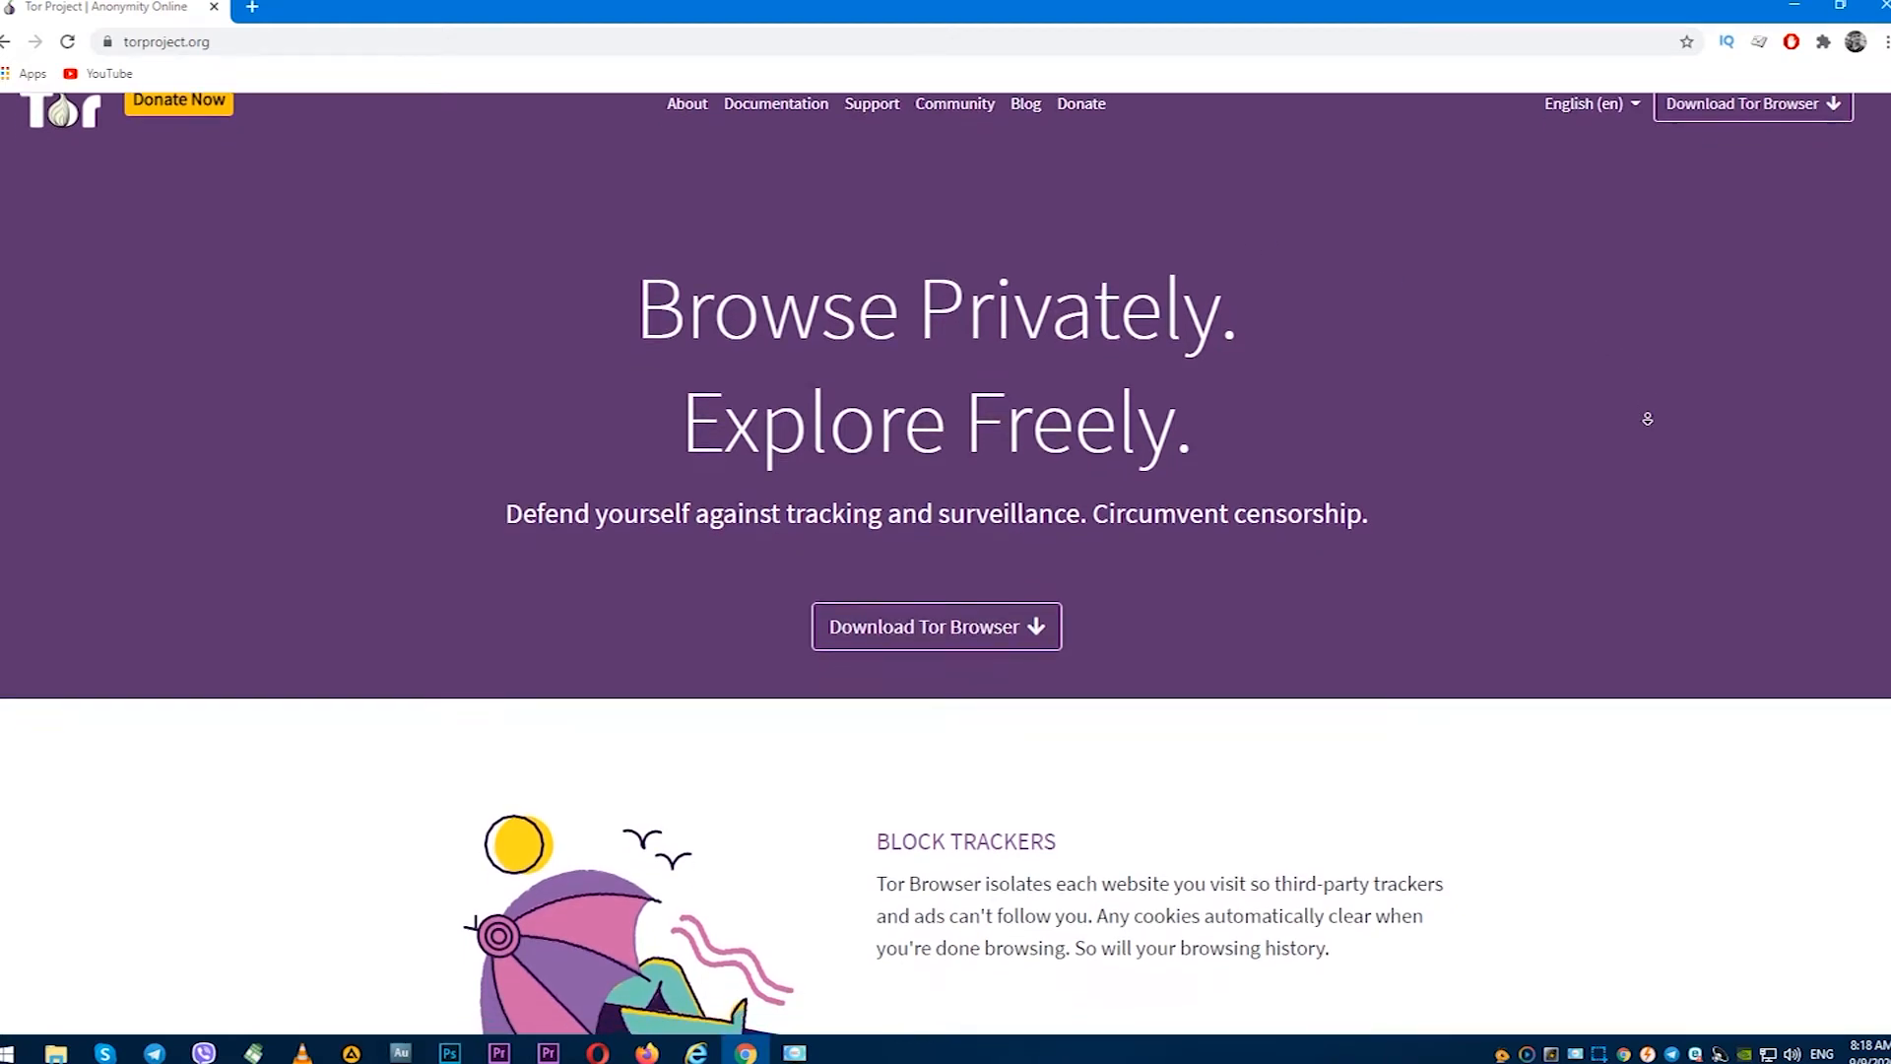
scroll(down, 3)
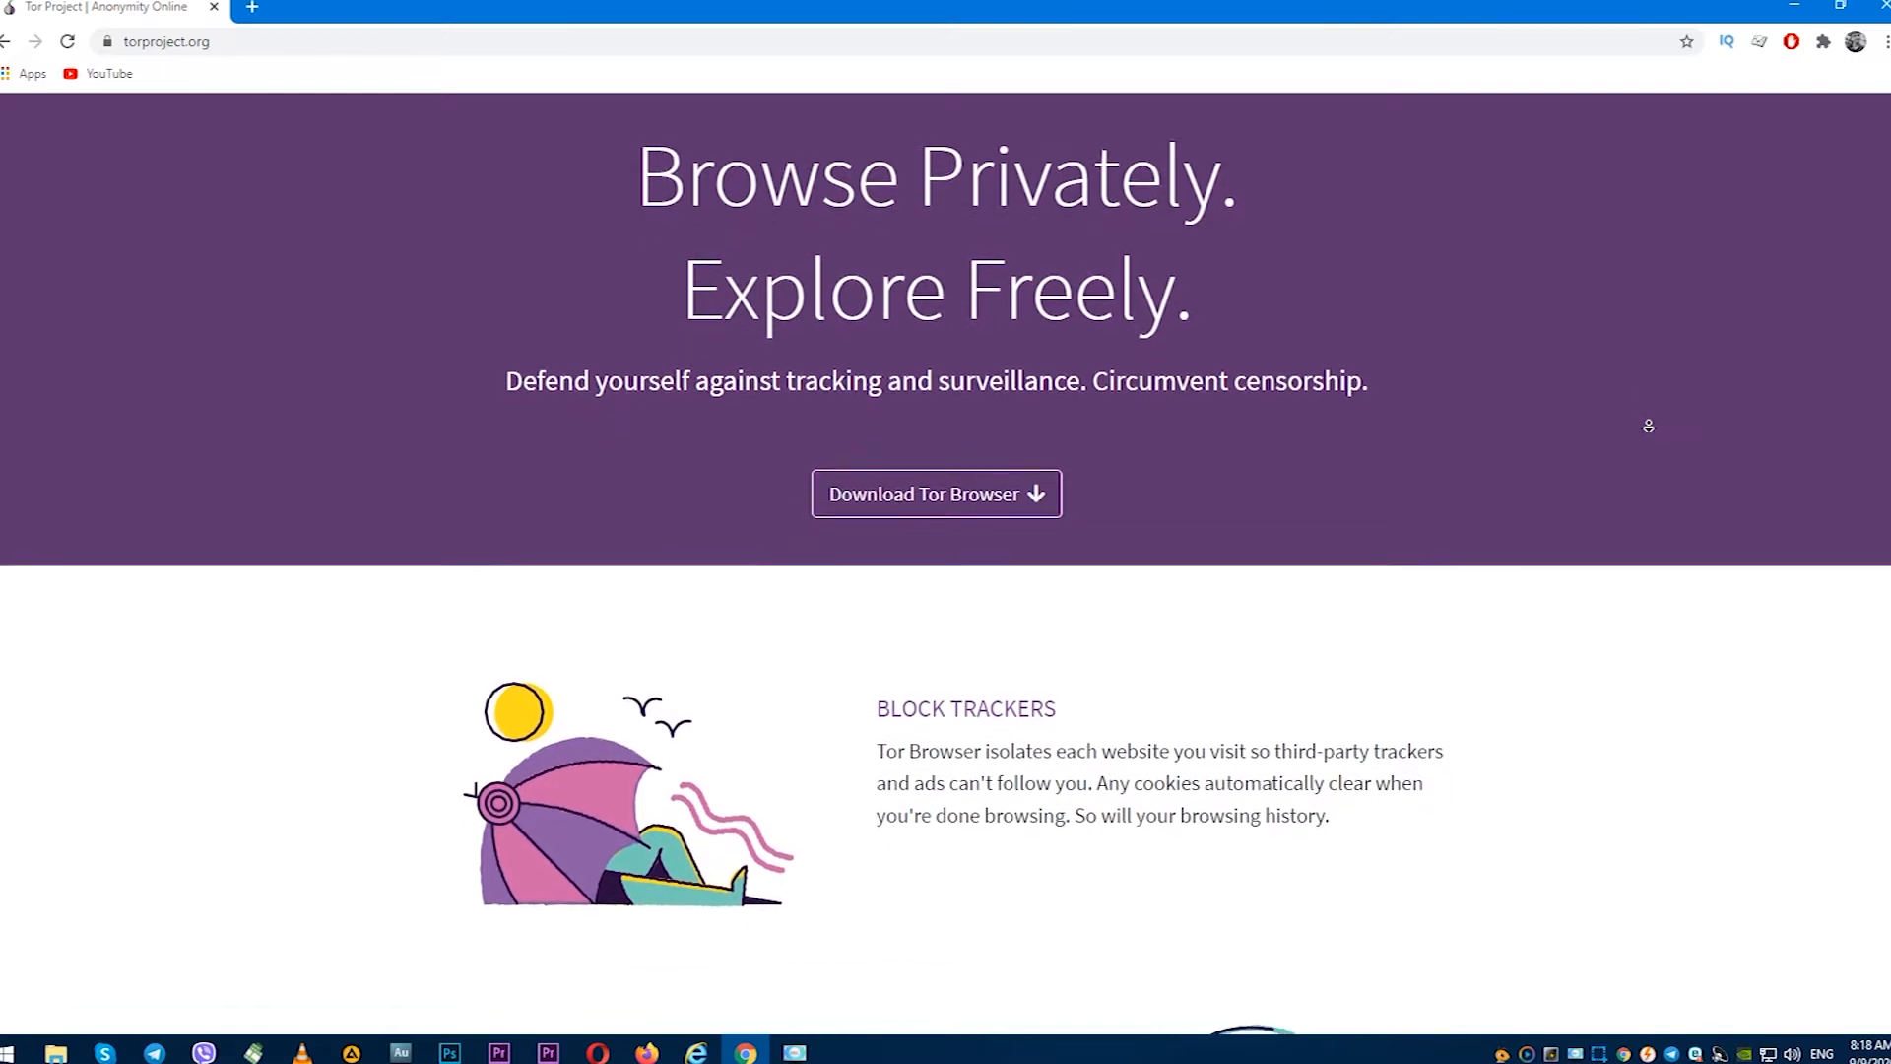
scroll(down, 3)
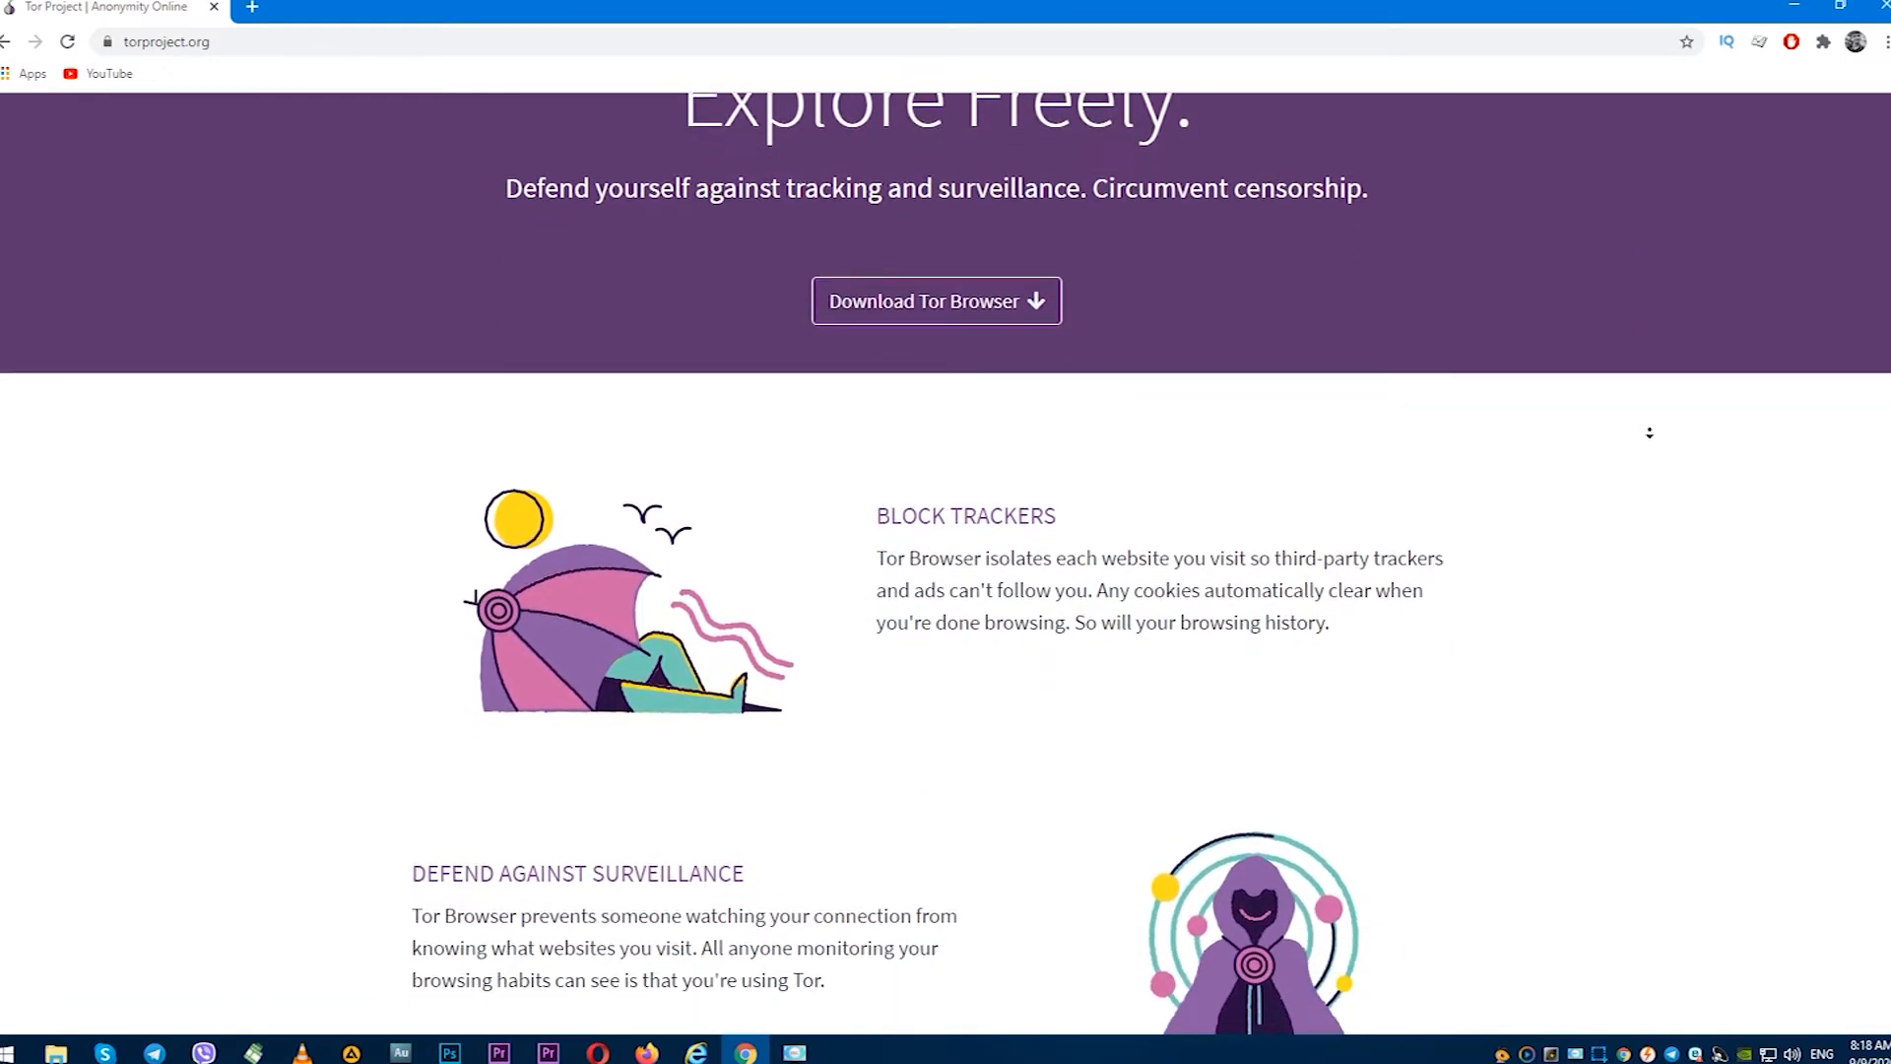
scroll(down, 3)
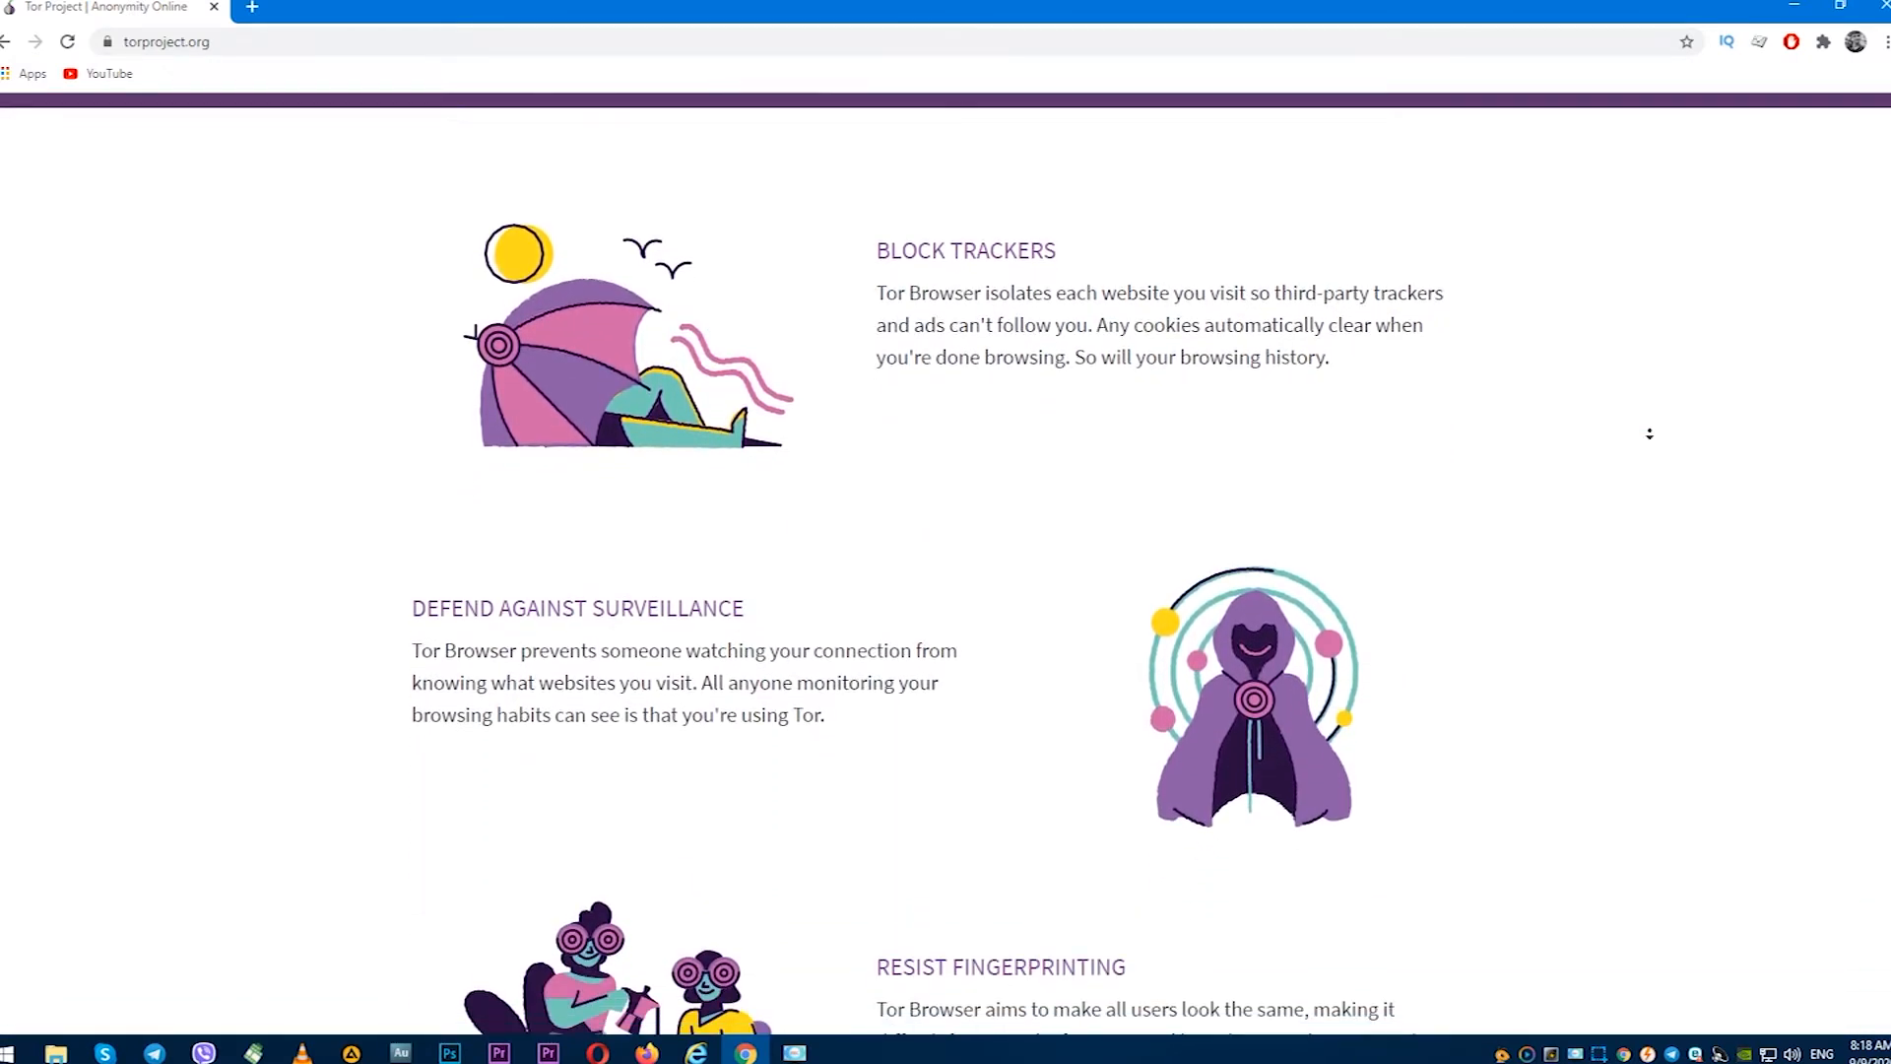
scroll(down, 3)
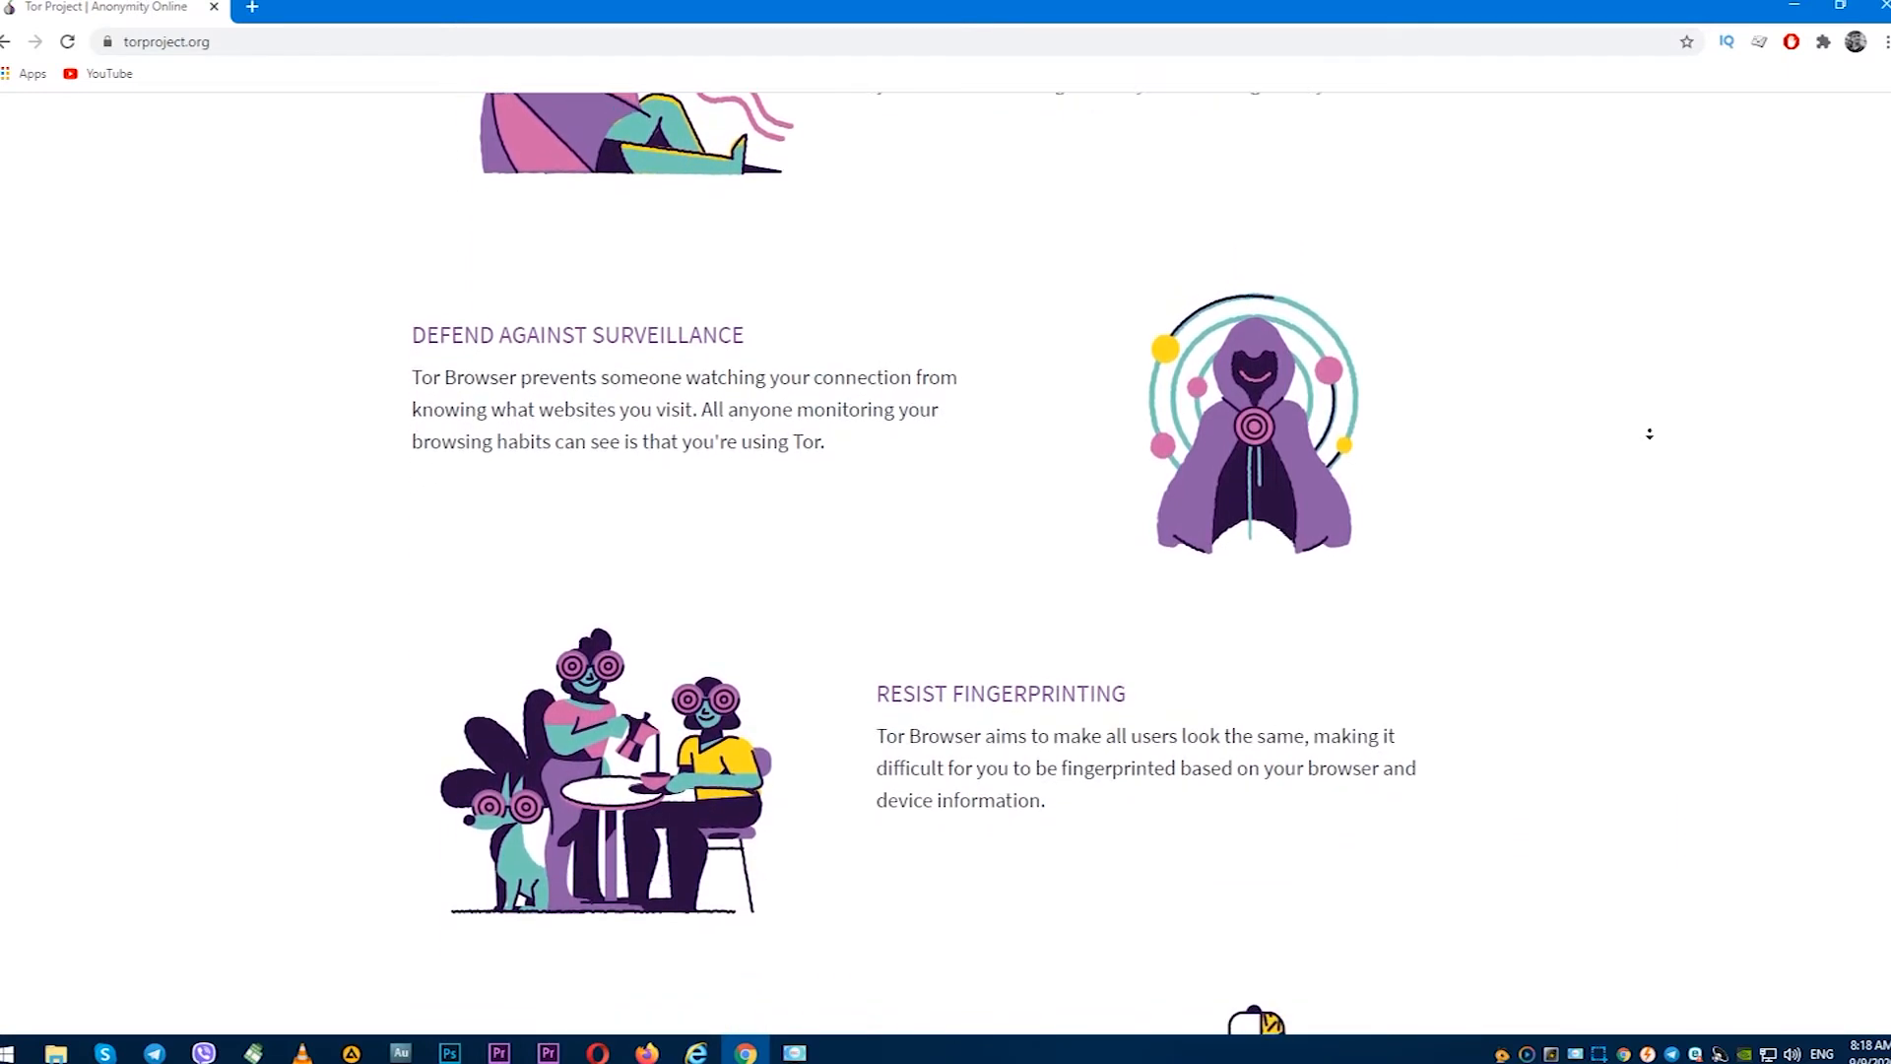
scroll(down, 3)
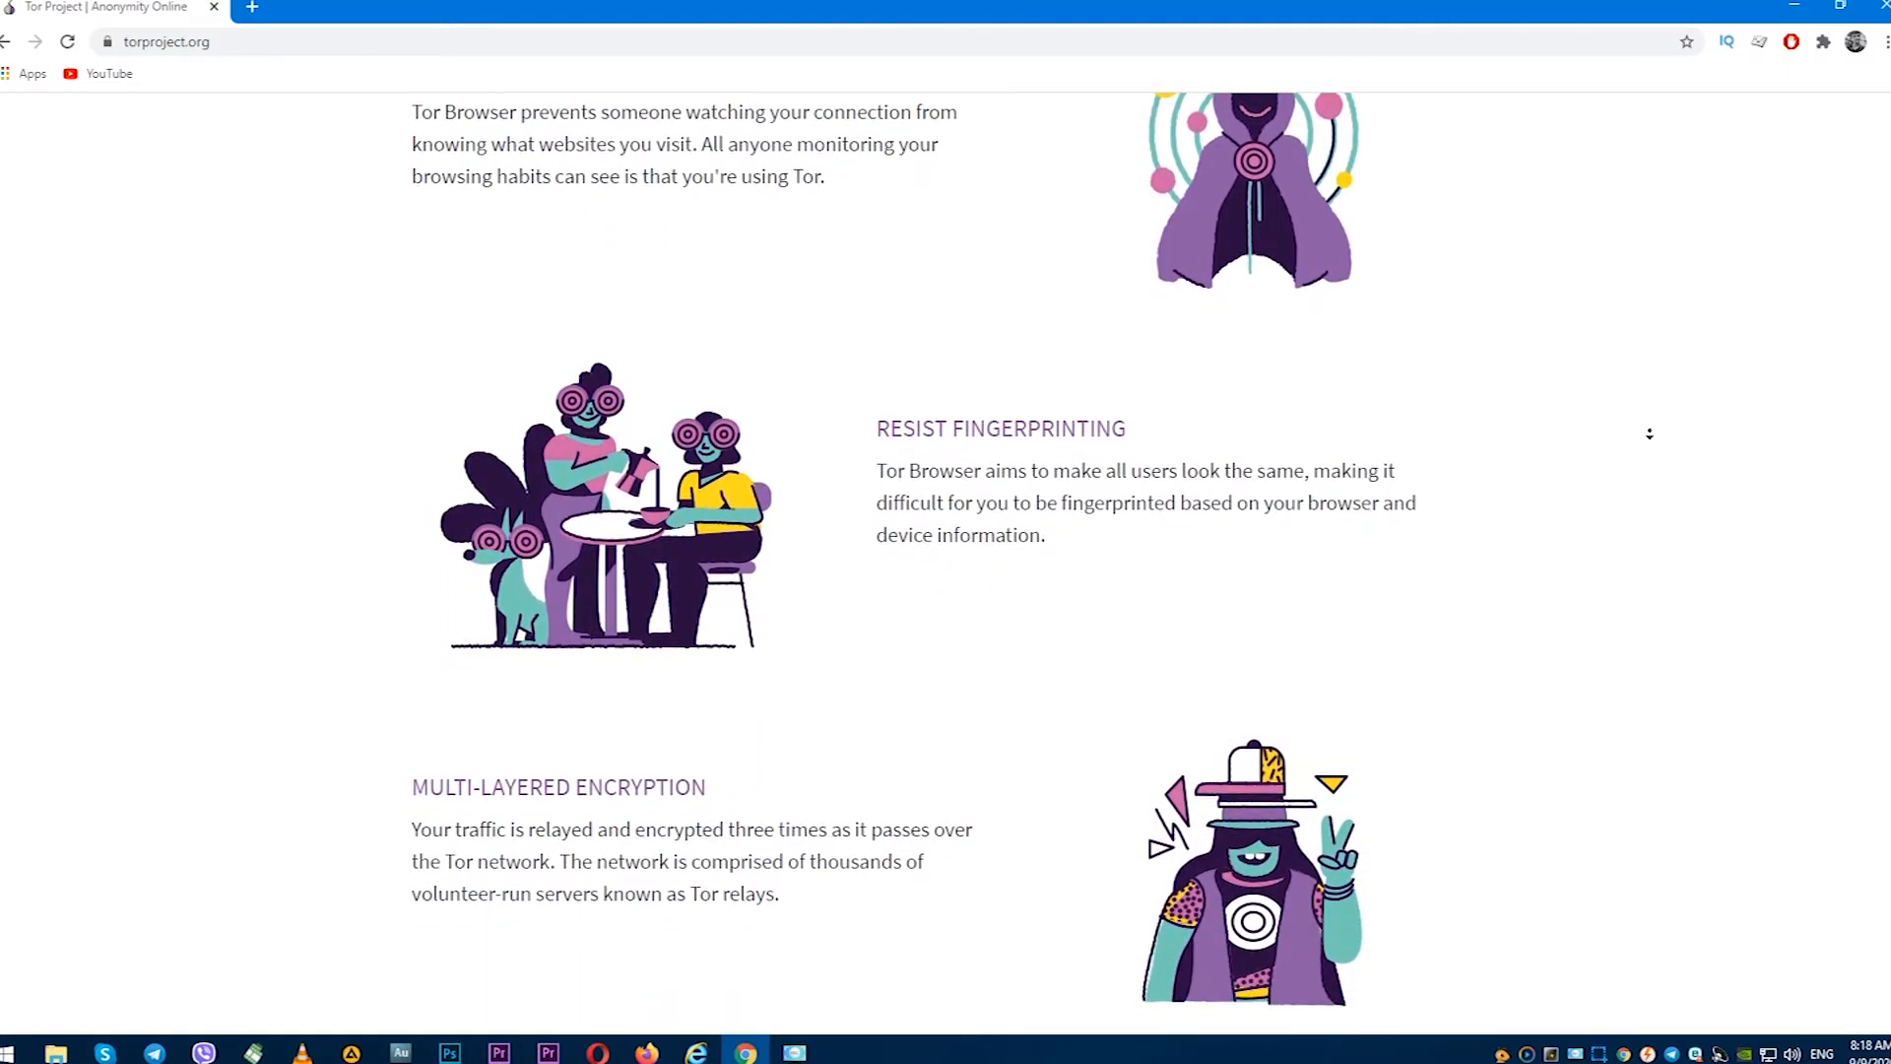
scroll(down, 3)
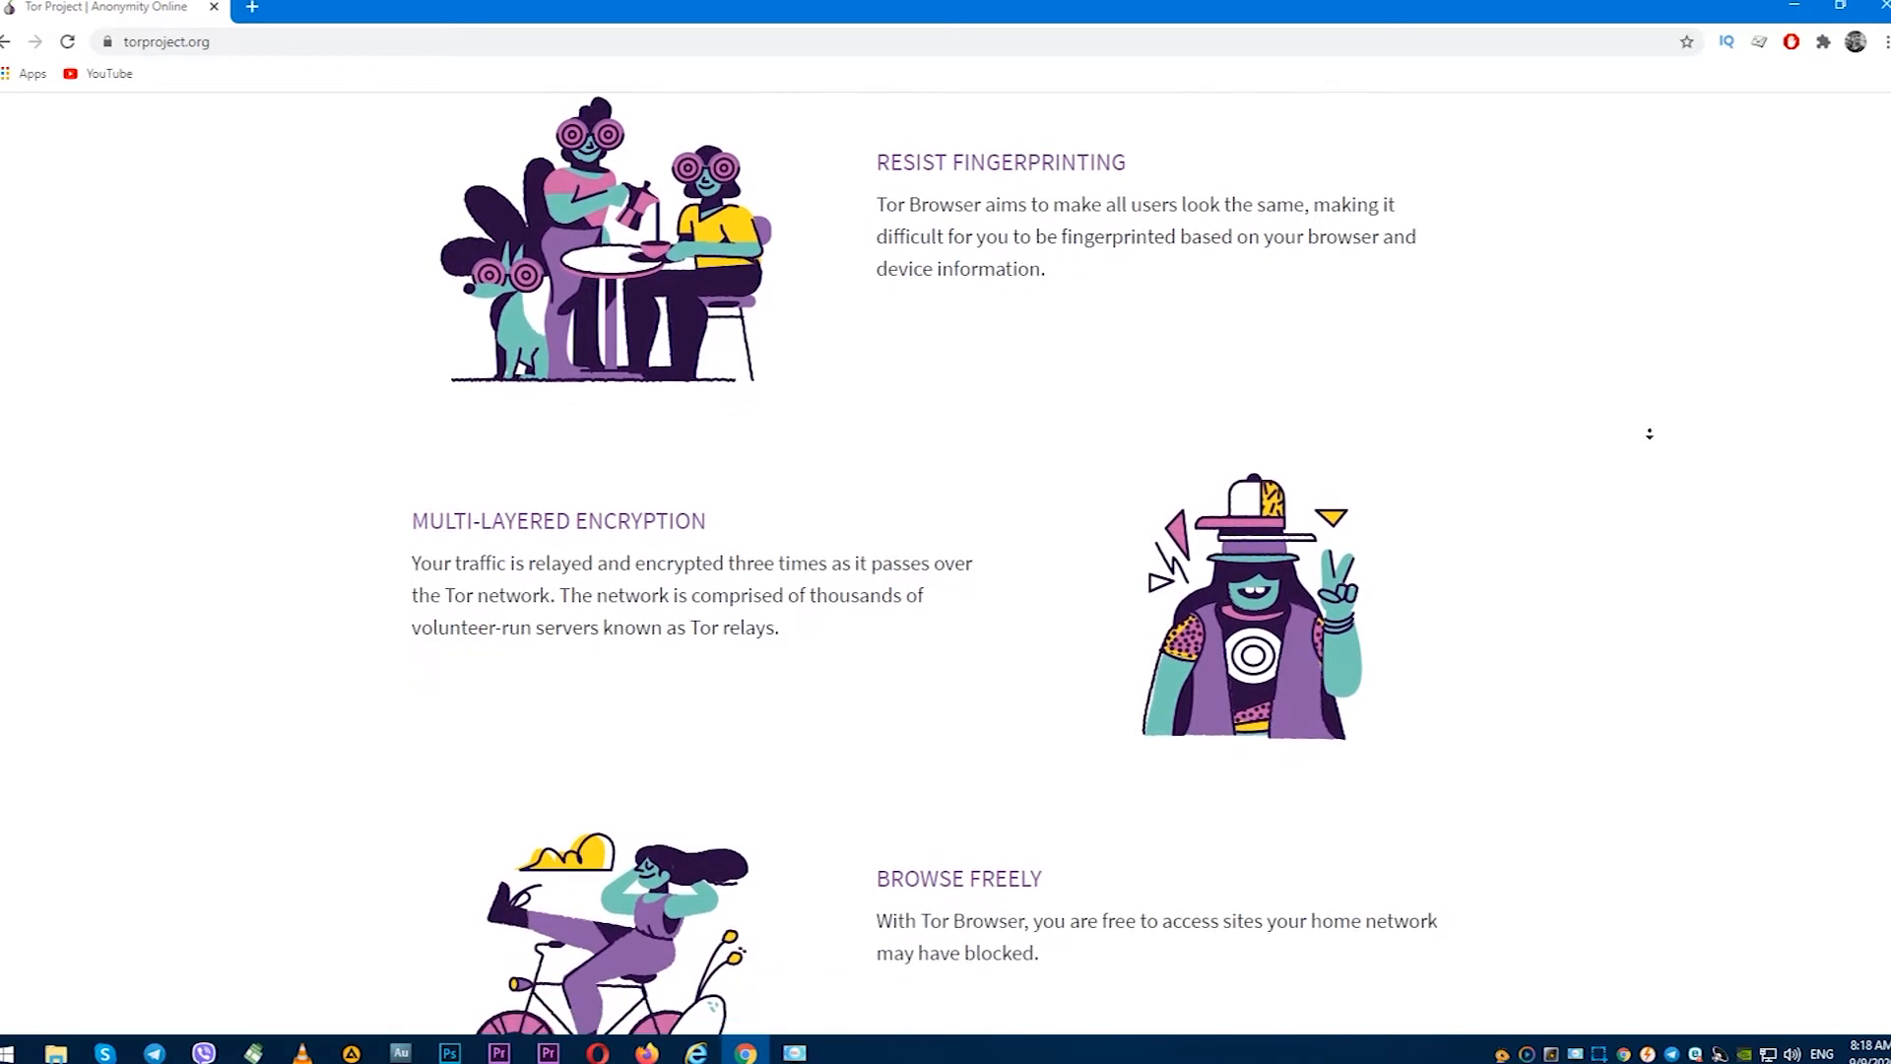
scroll(down, 3)
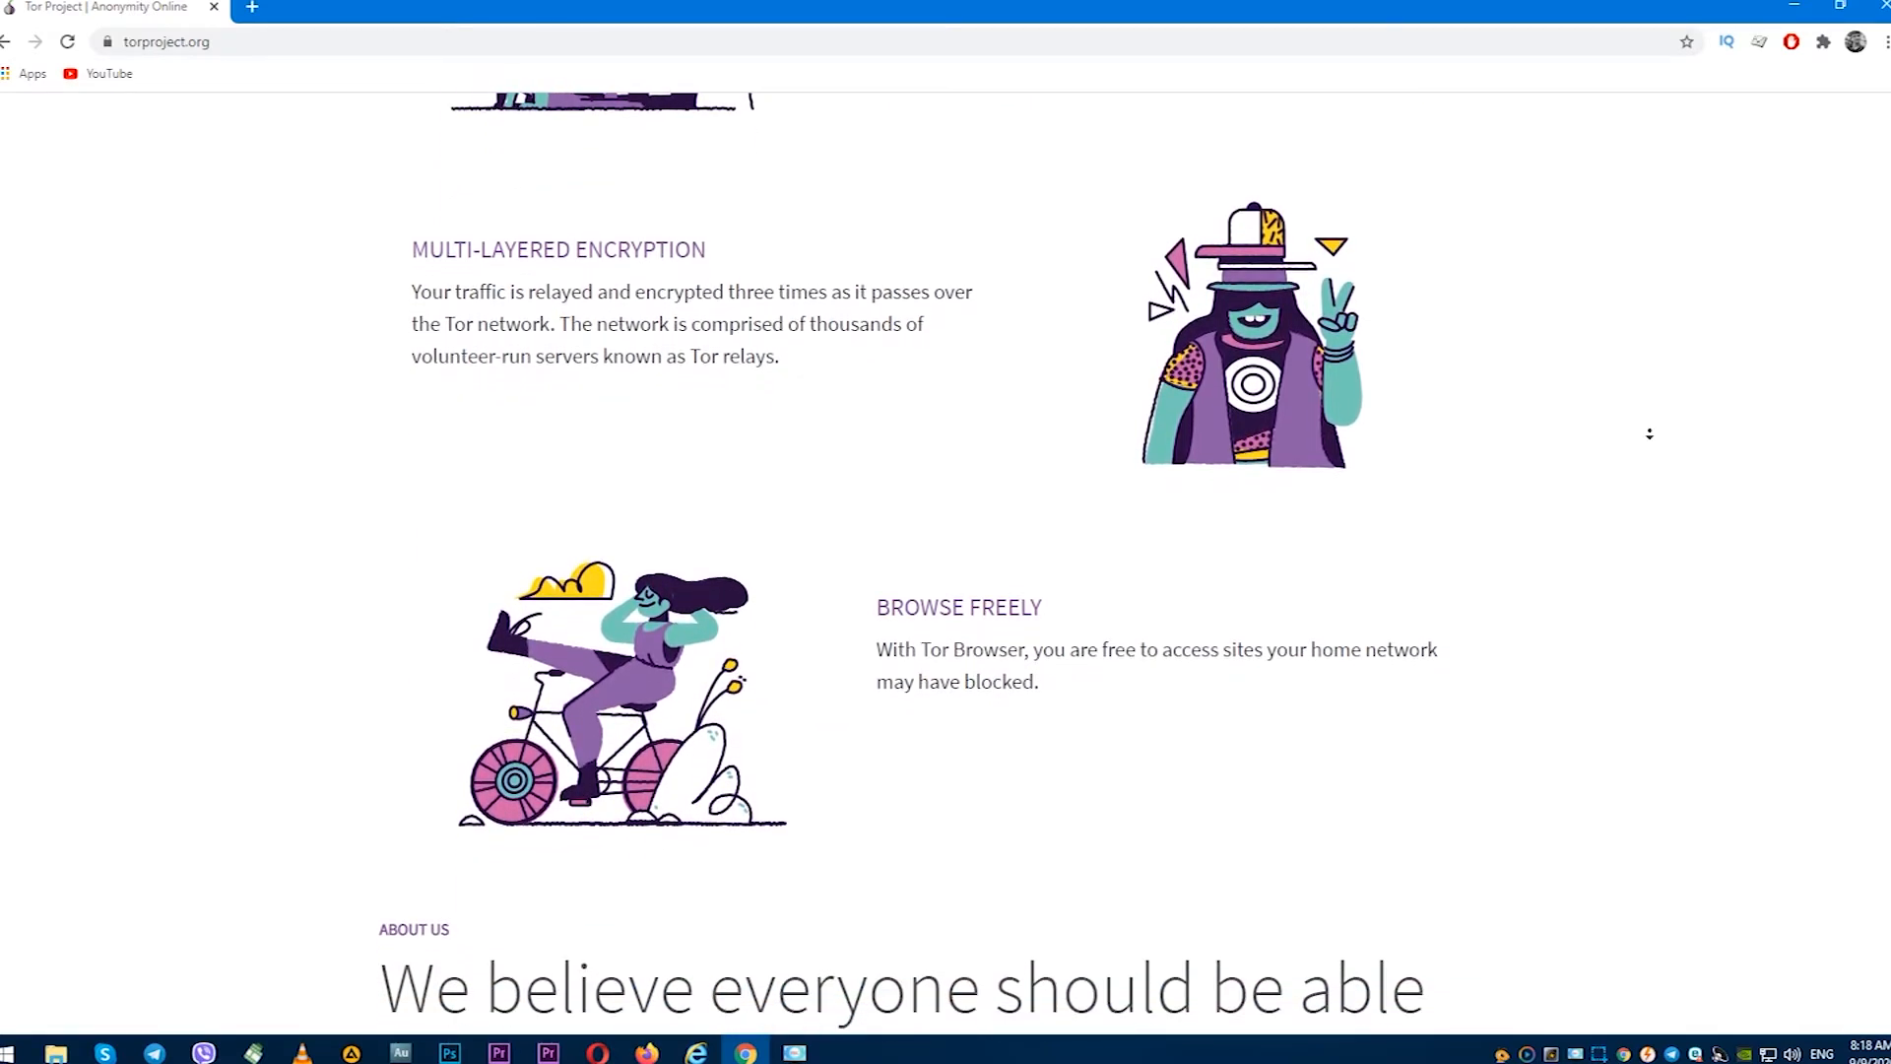
scroll(down, 3)
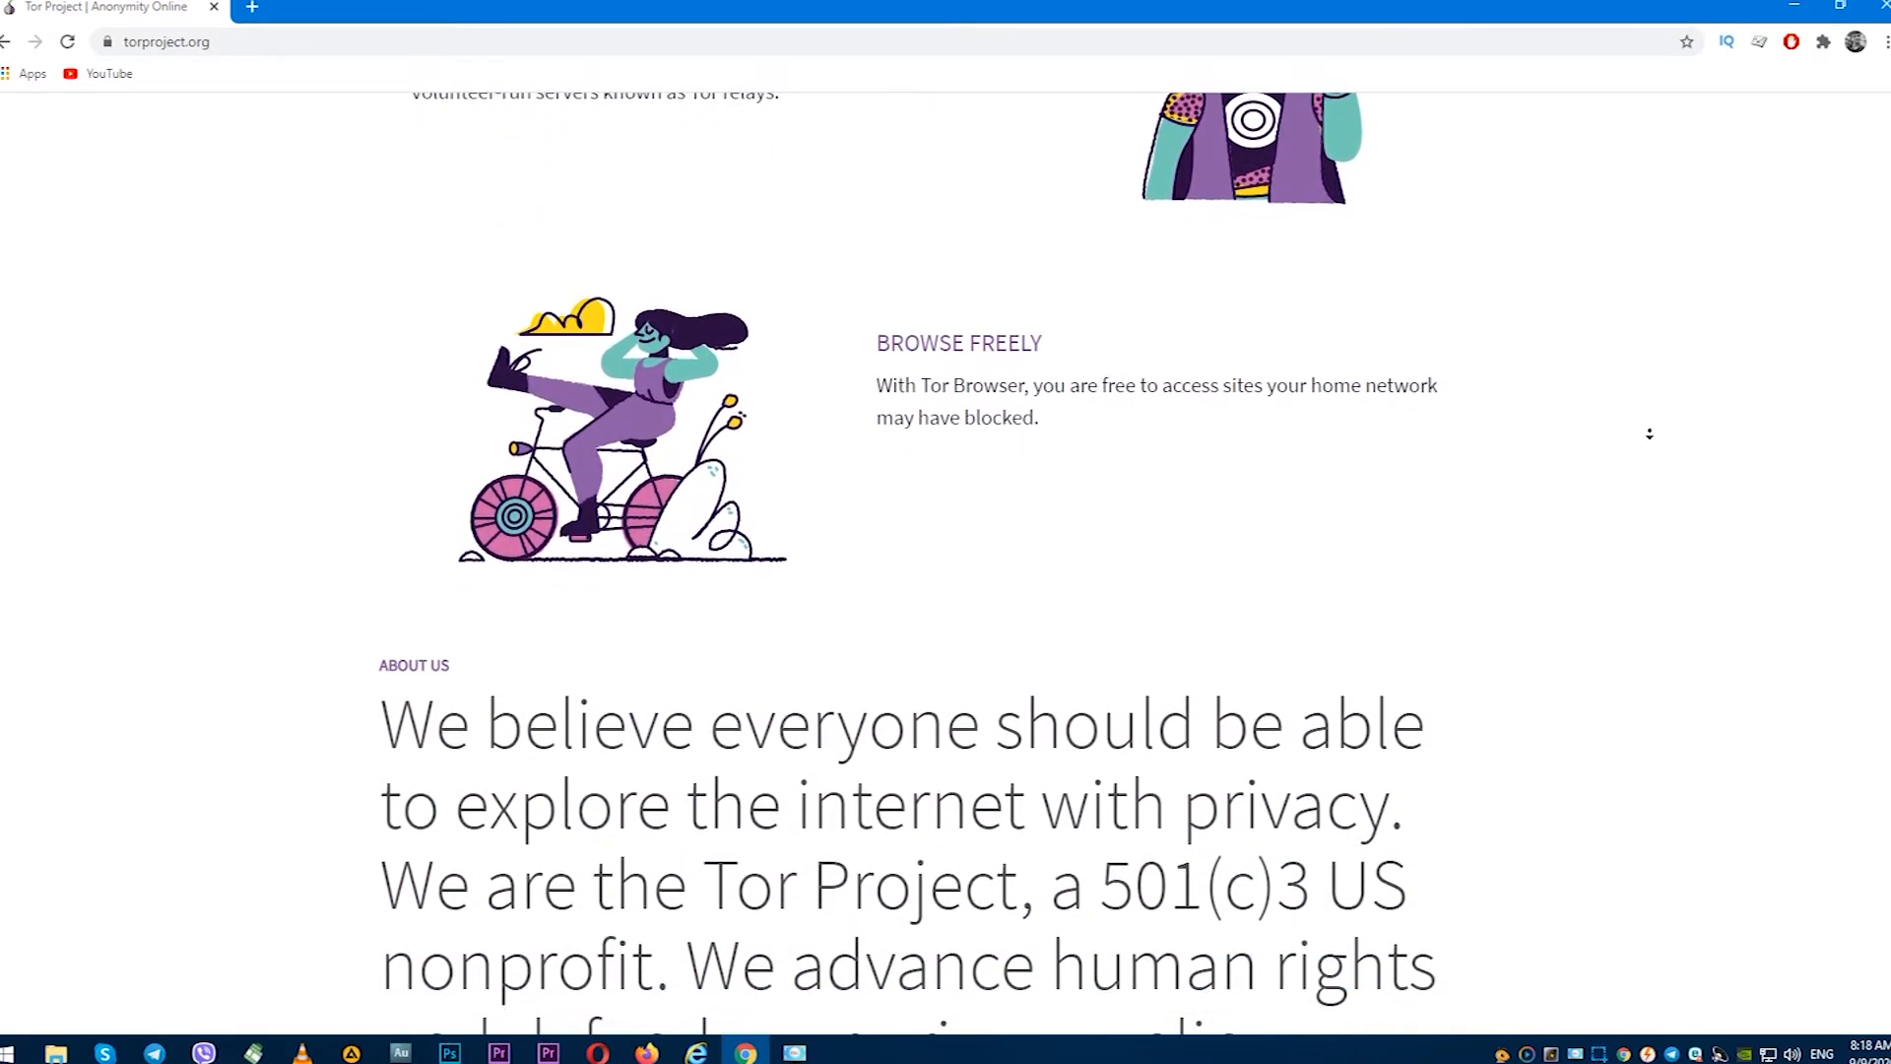
scroll(down, 3)
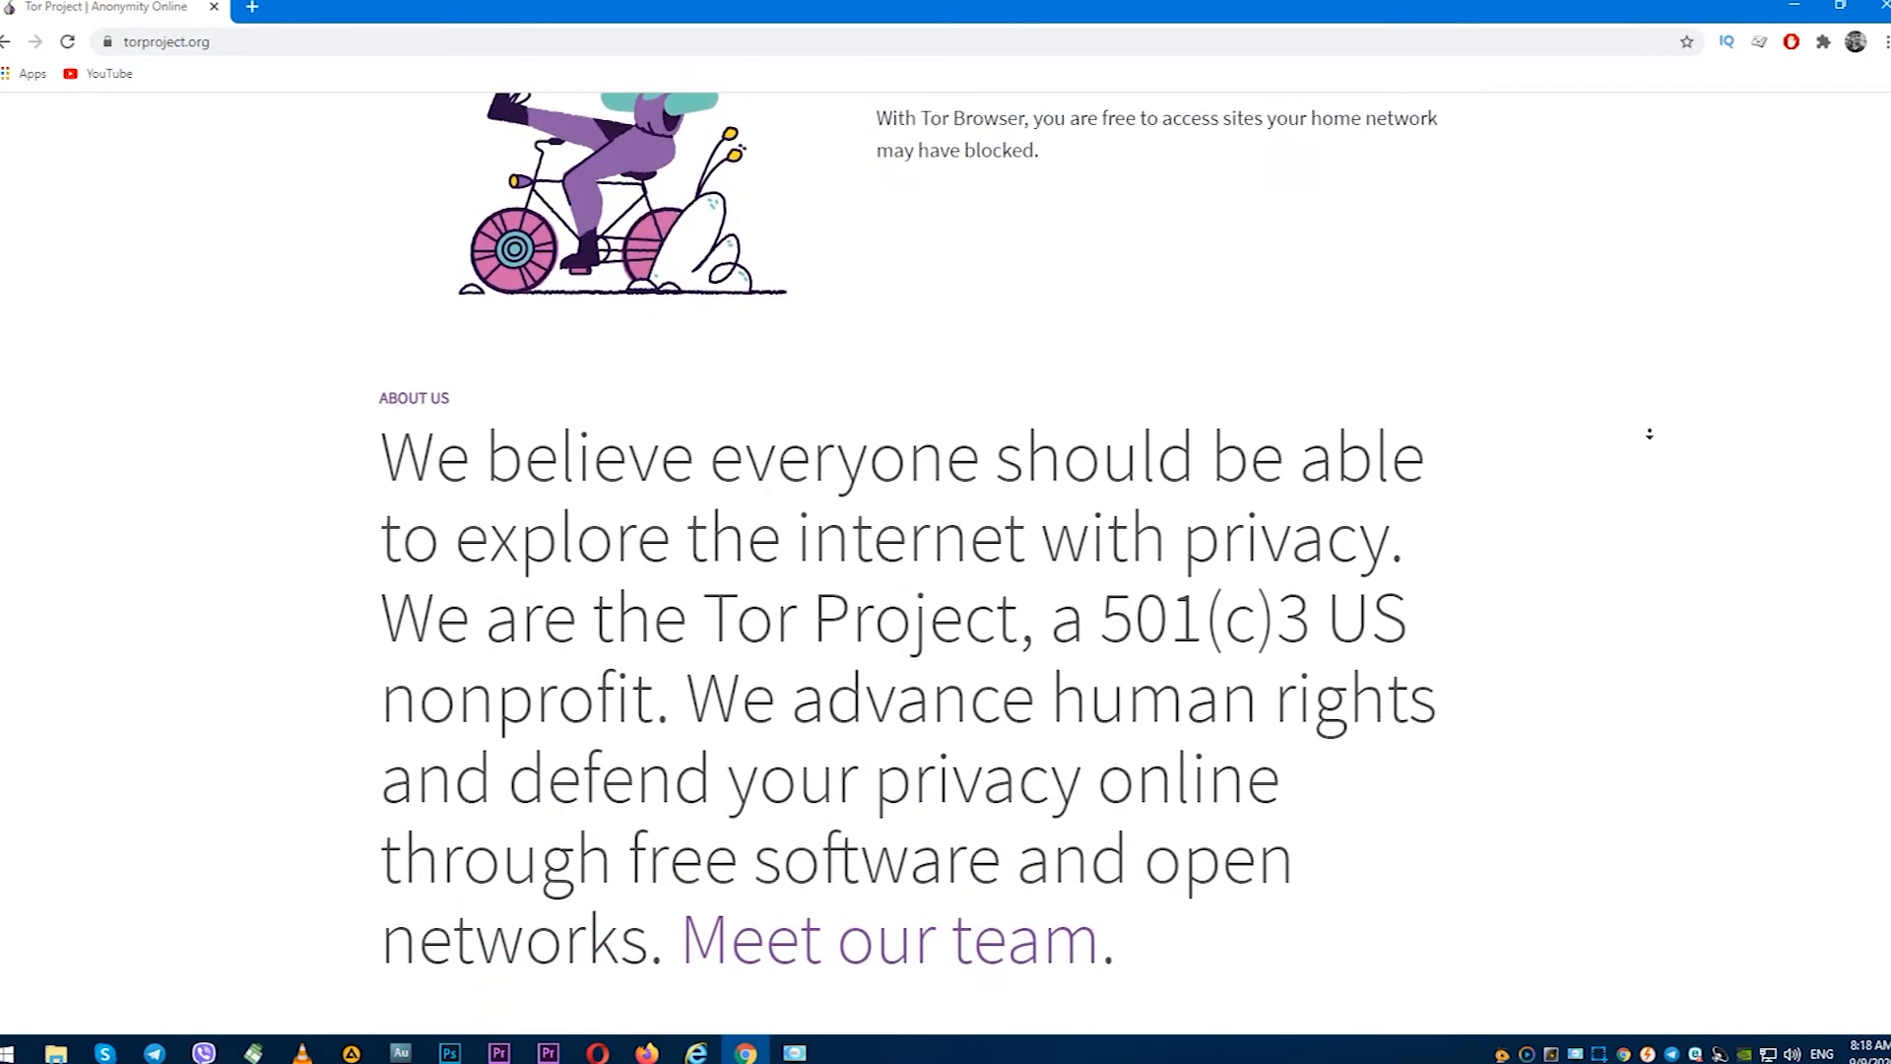
scroll(down, 3)
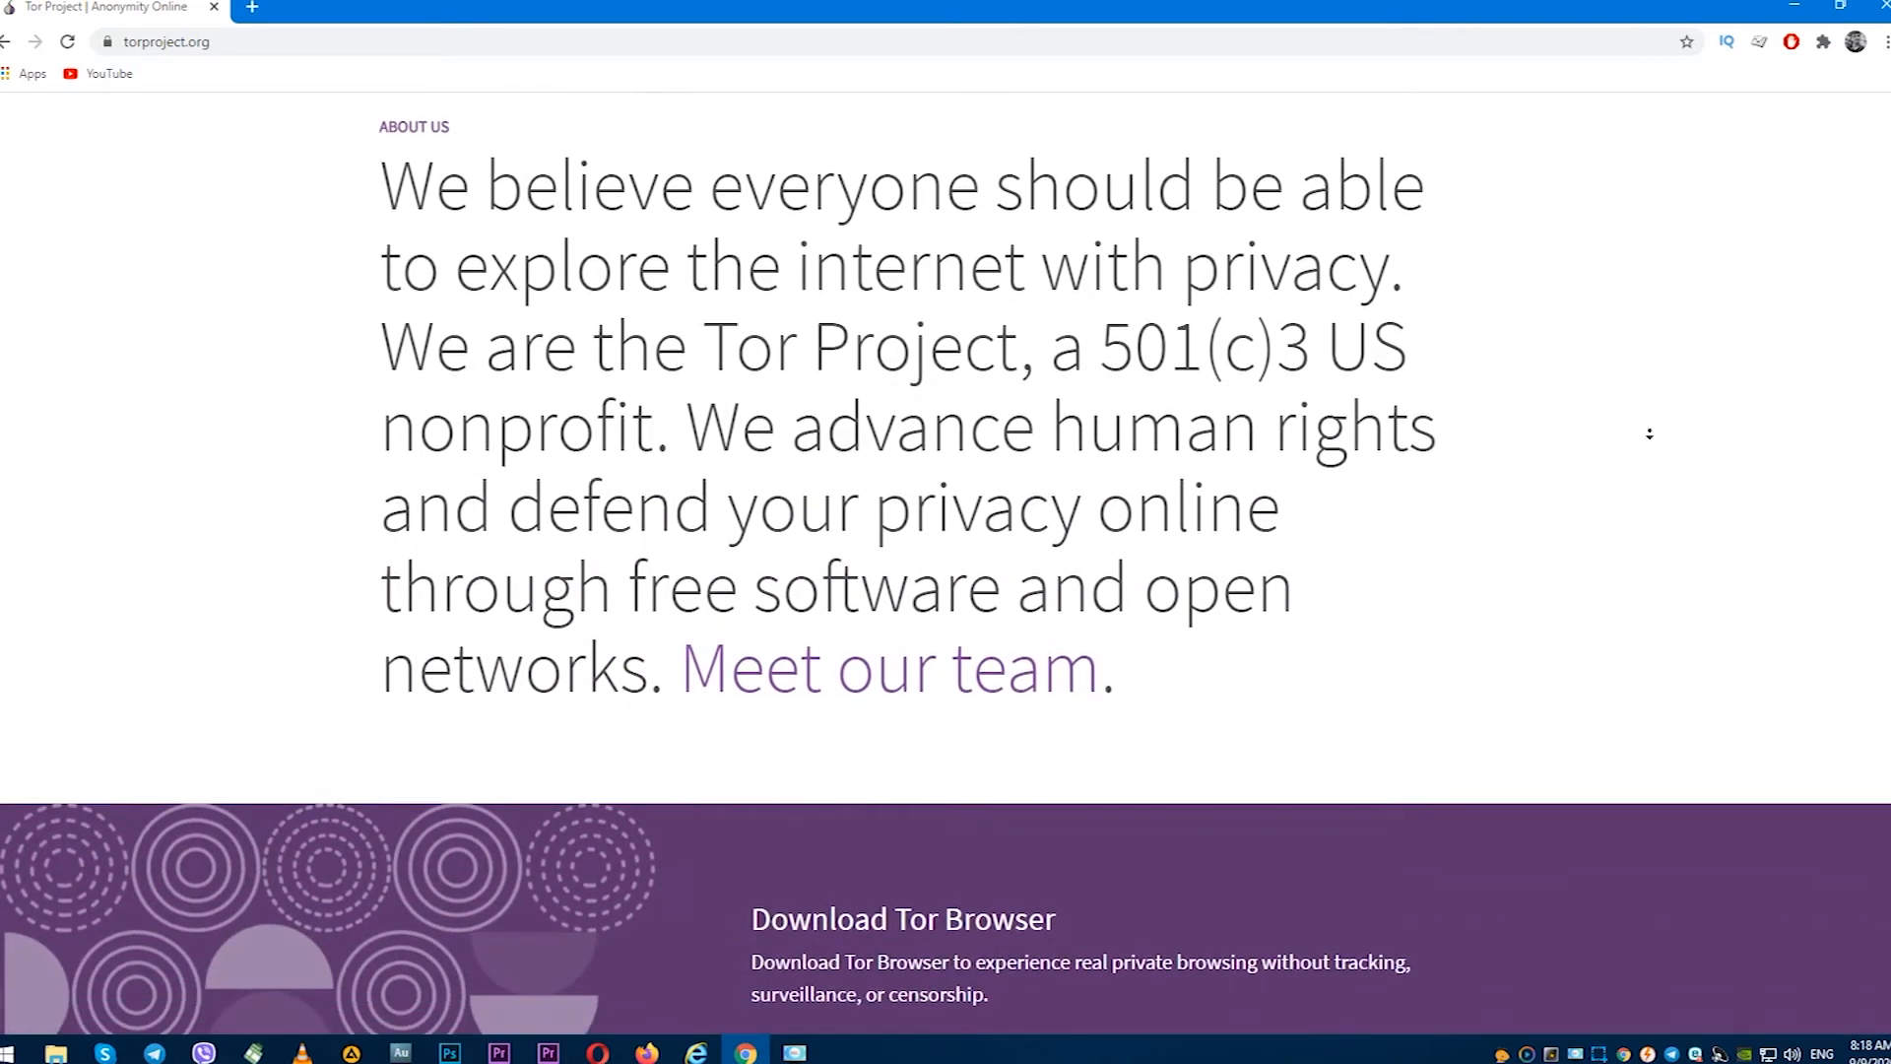
scroll(down, 3)
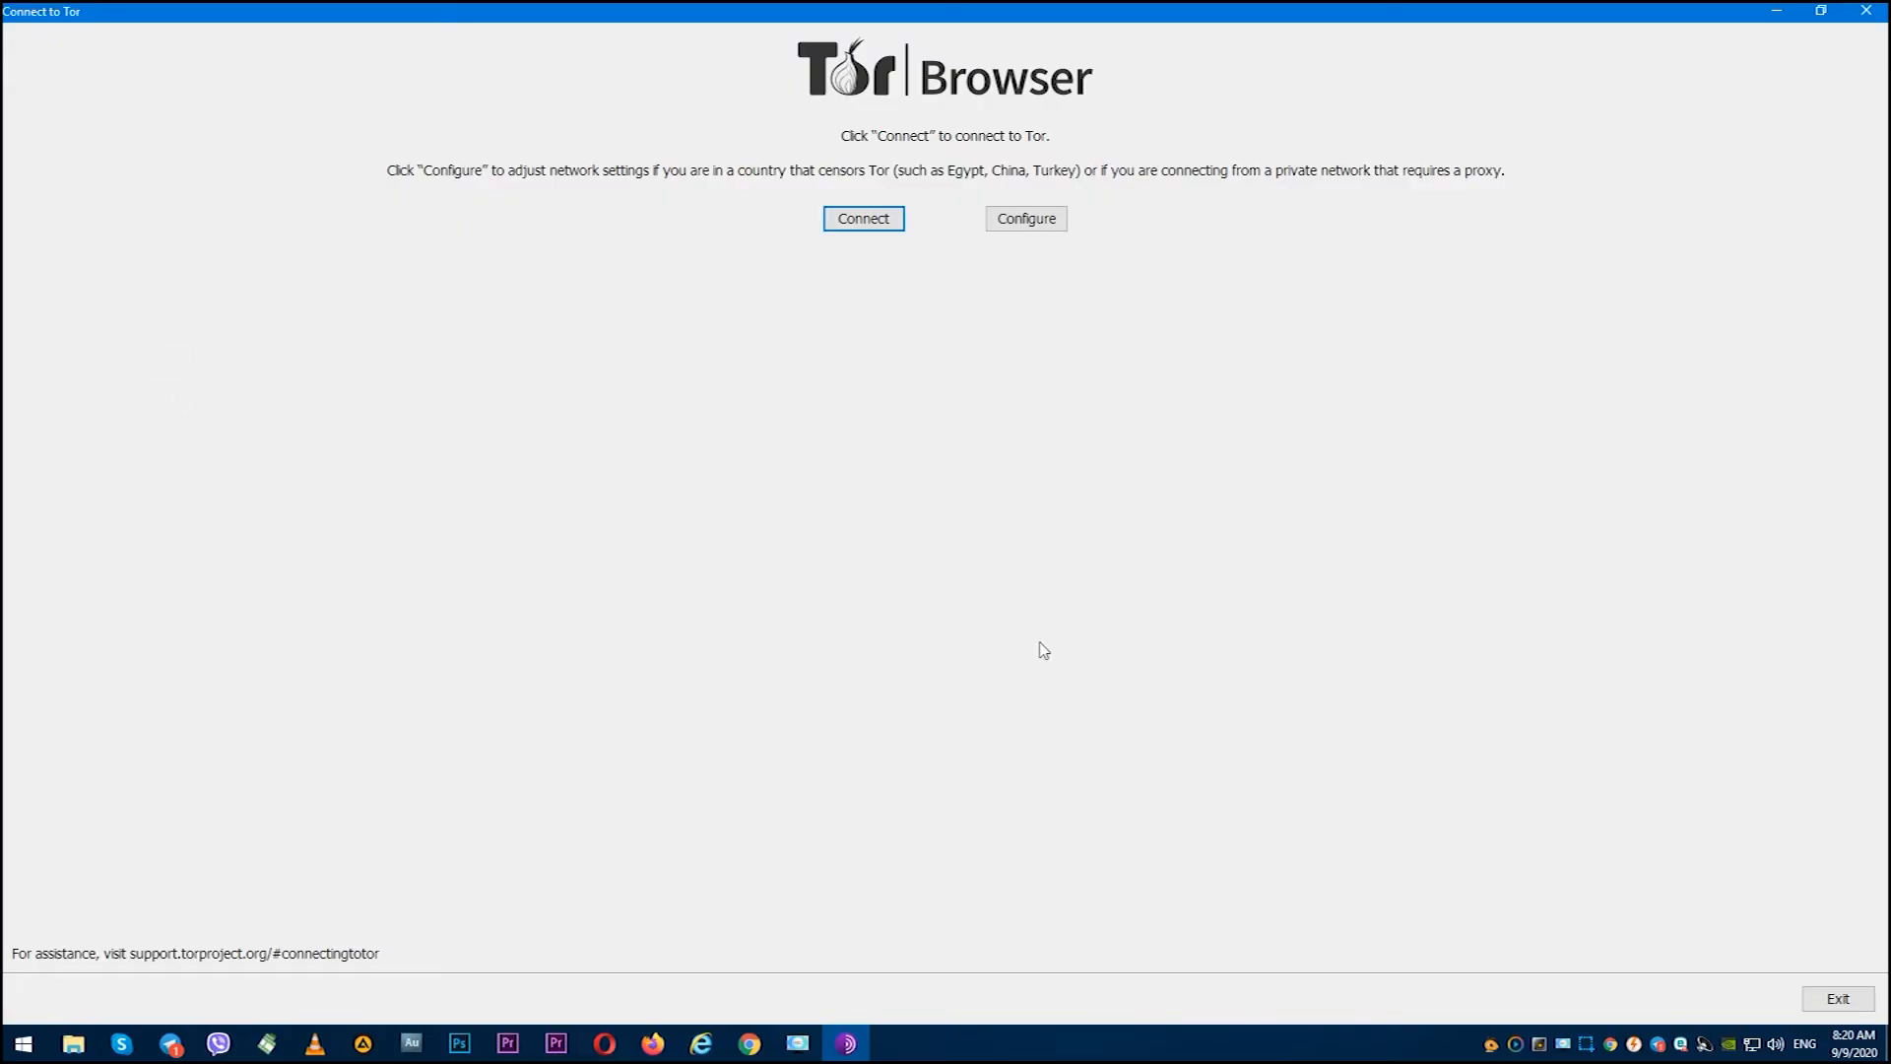
mouse_move(1102, 498)
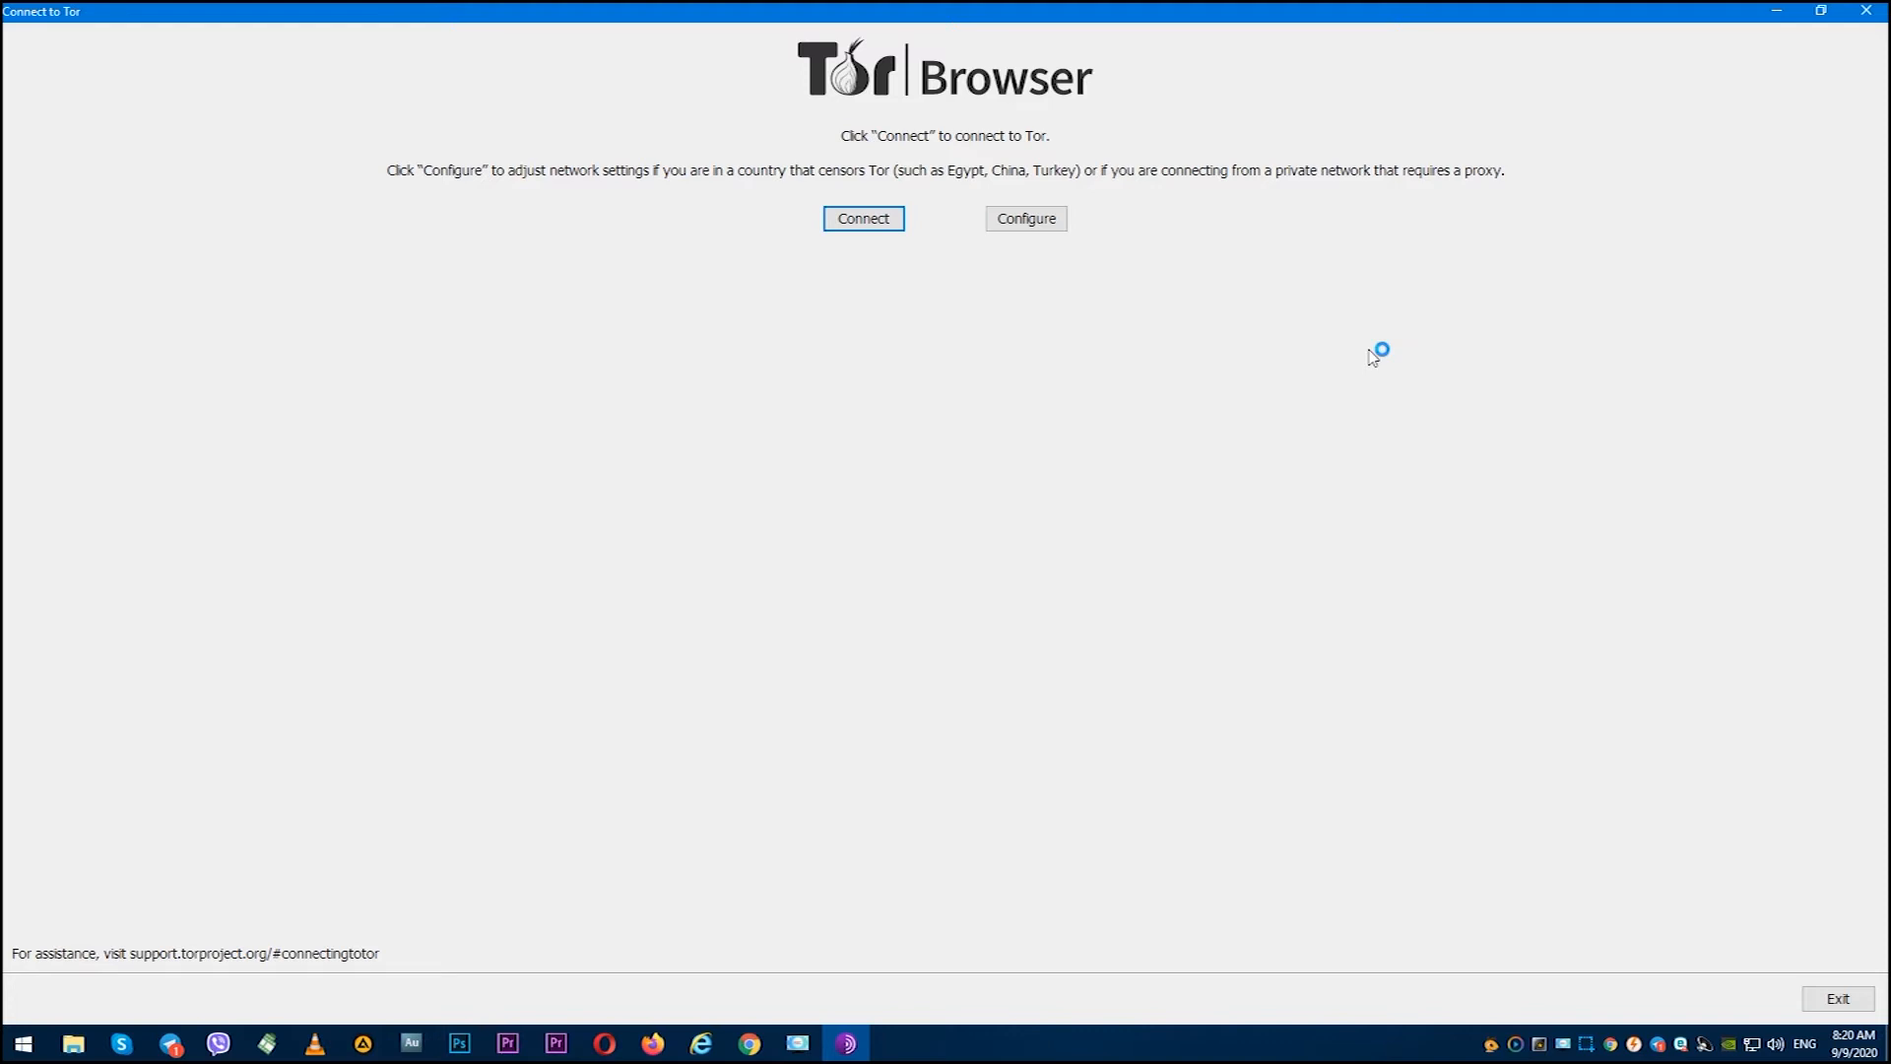
mouse_move(695, 301)
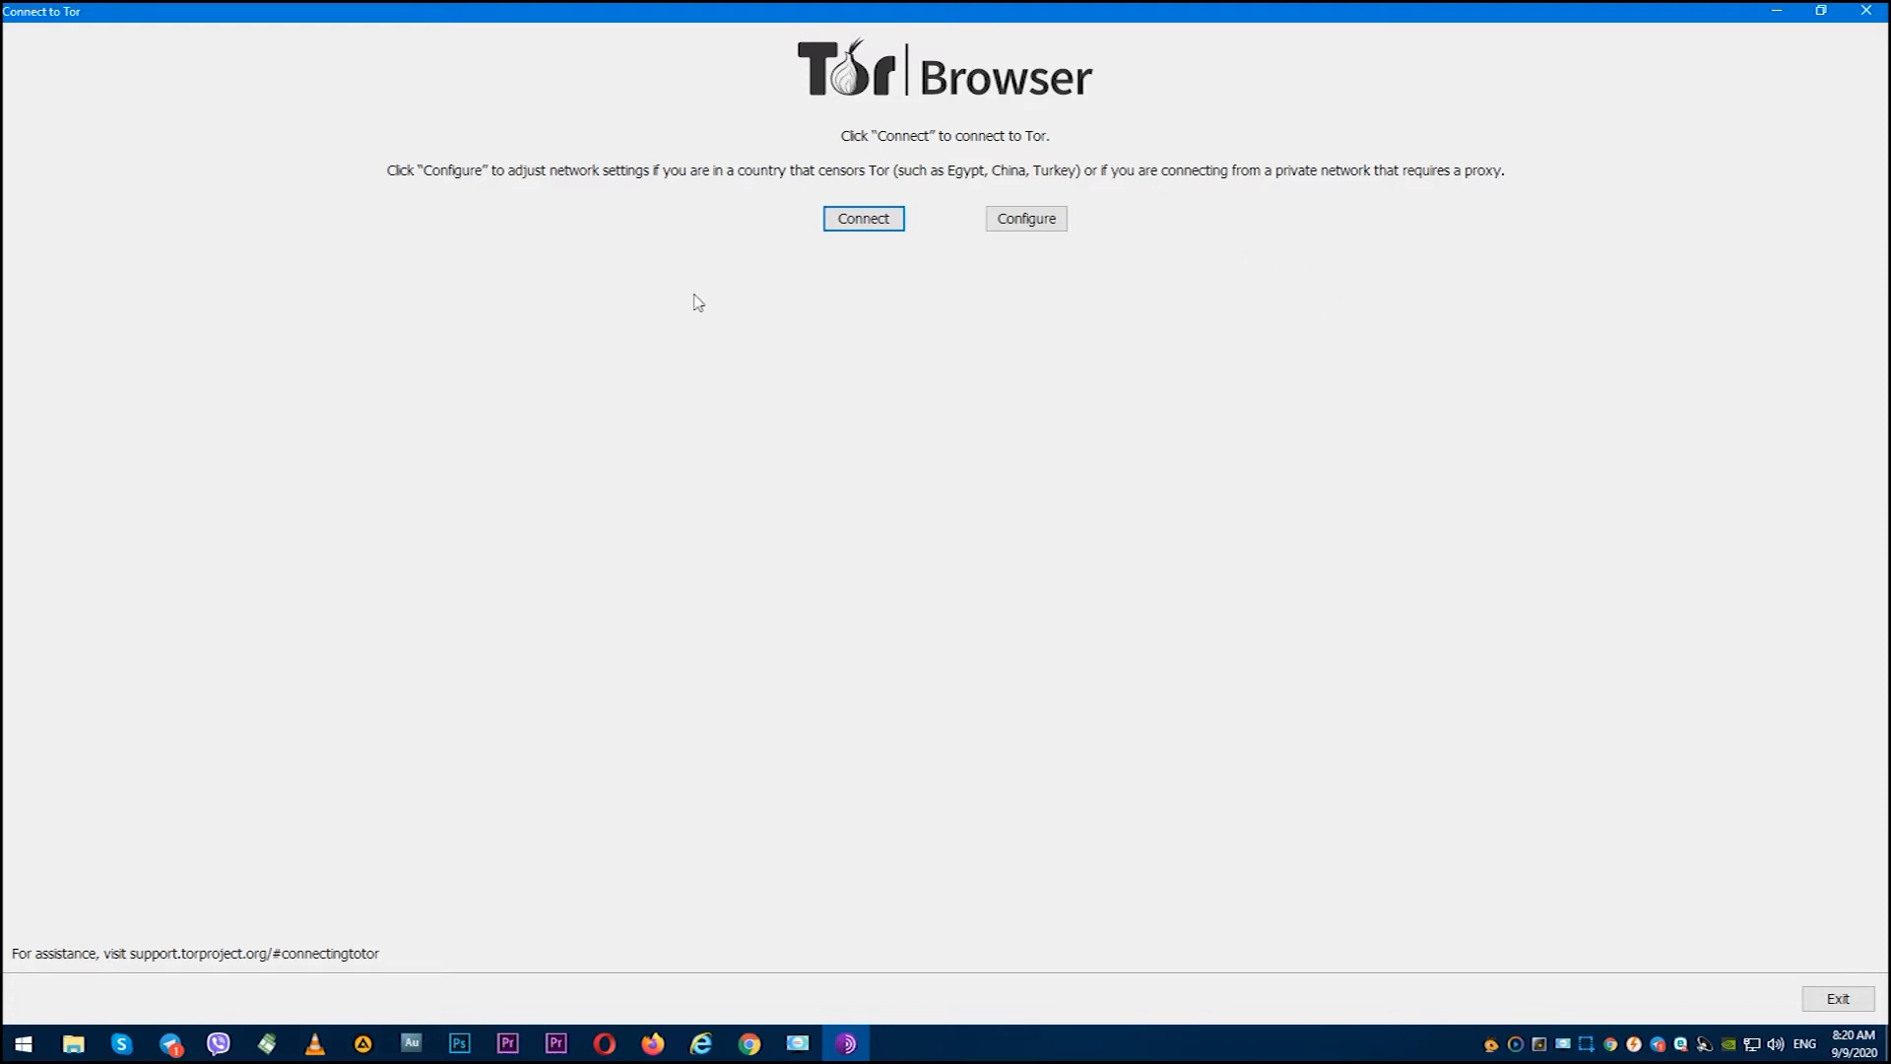
click(1026, 218)
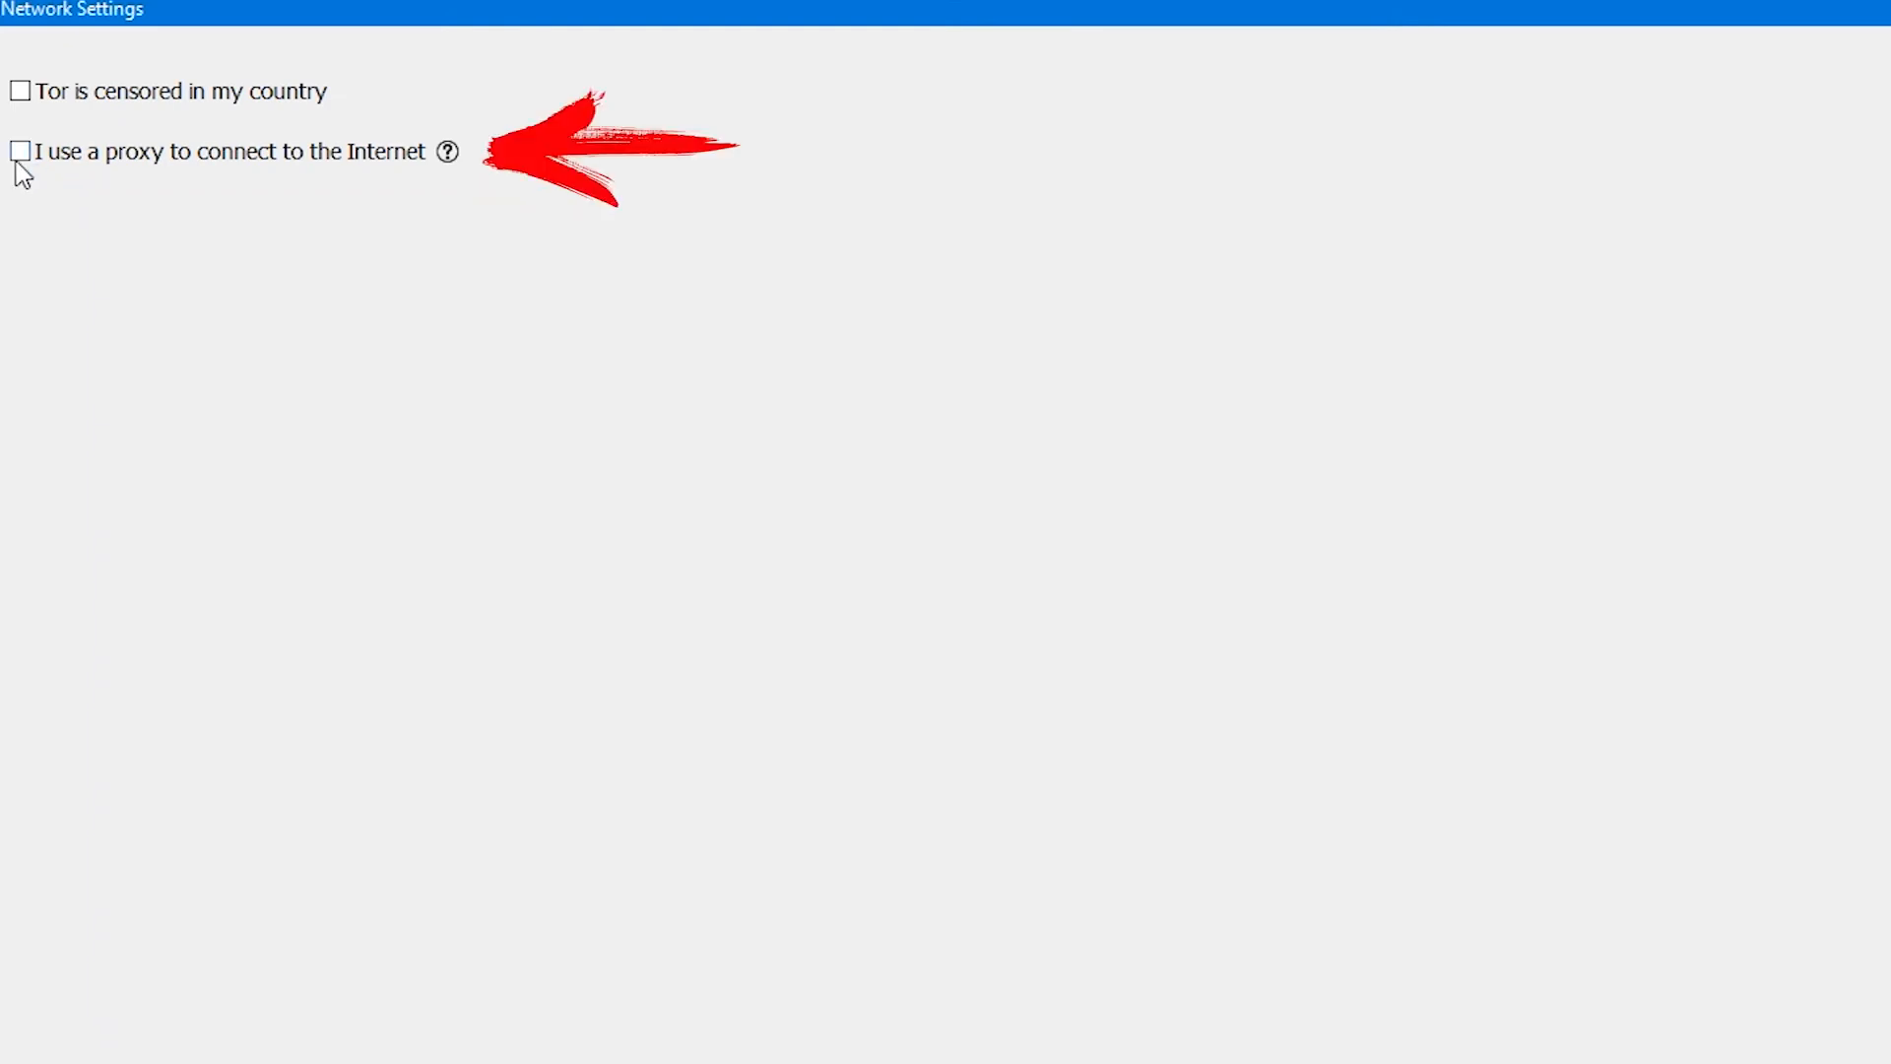
Enable the proxy option with HTTP / HTTPS type, address 123.345.56 and port 80.
click(23, 151)
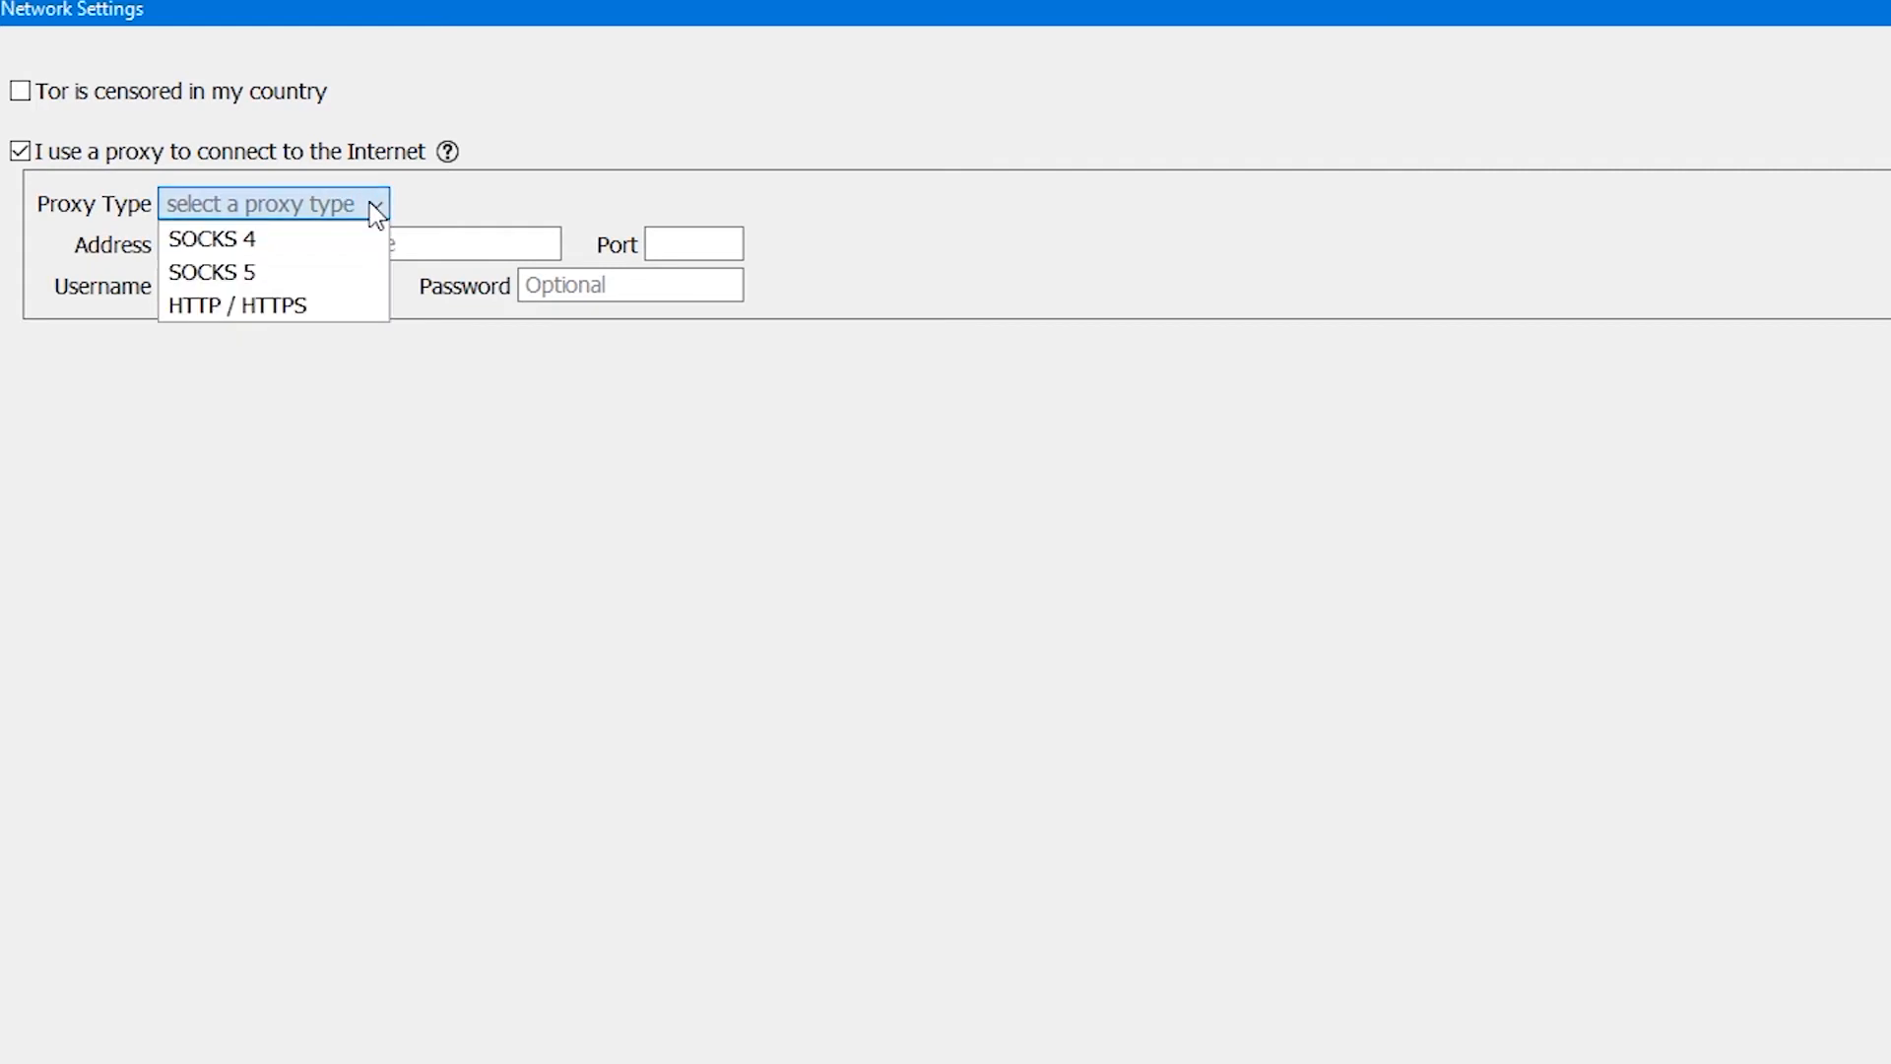
click(227, 305)
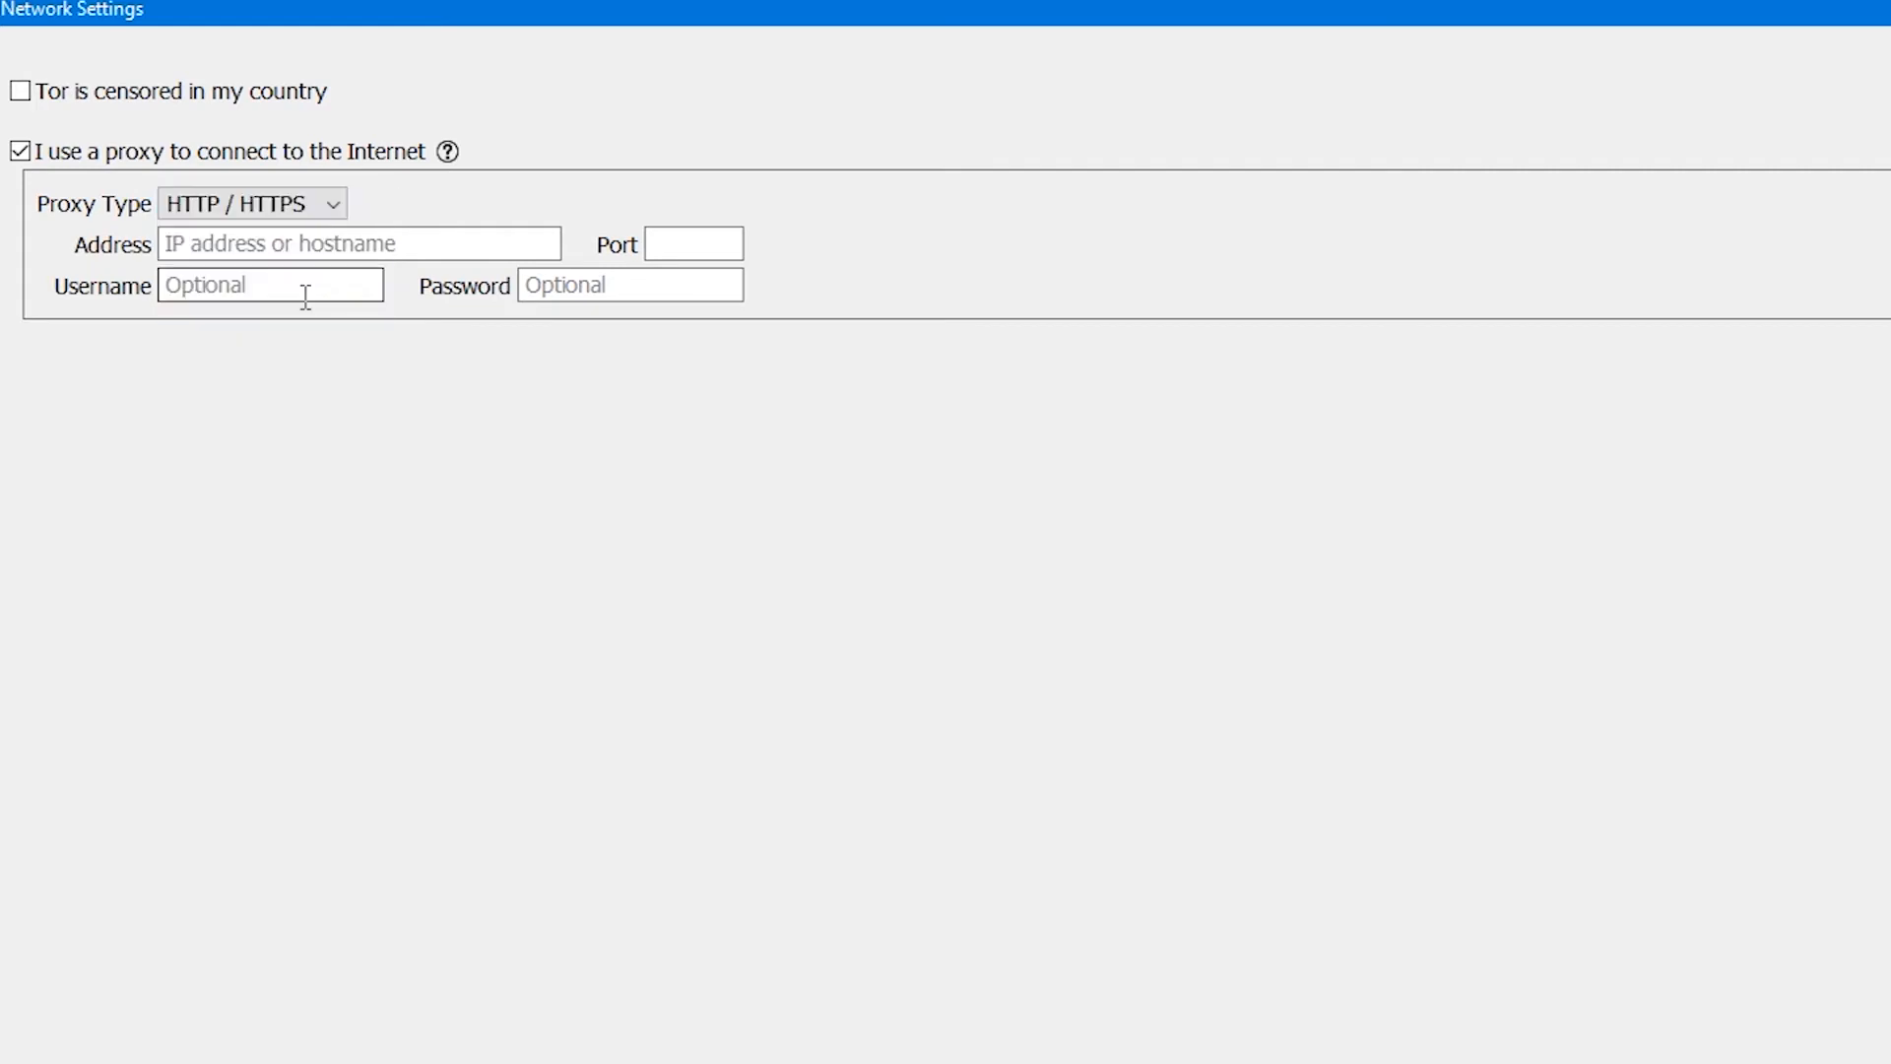
text(123.345.56)
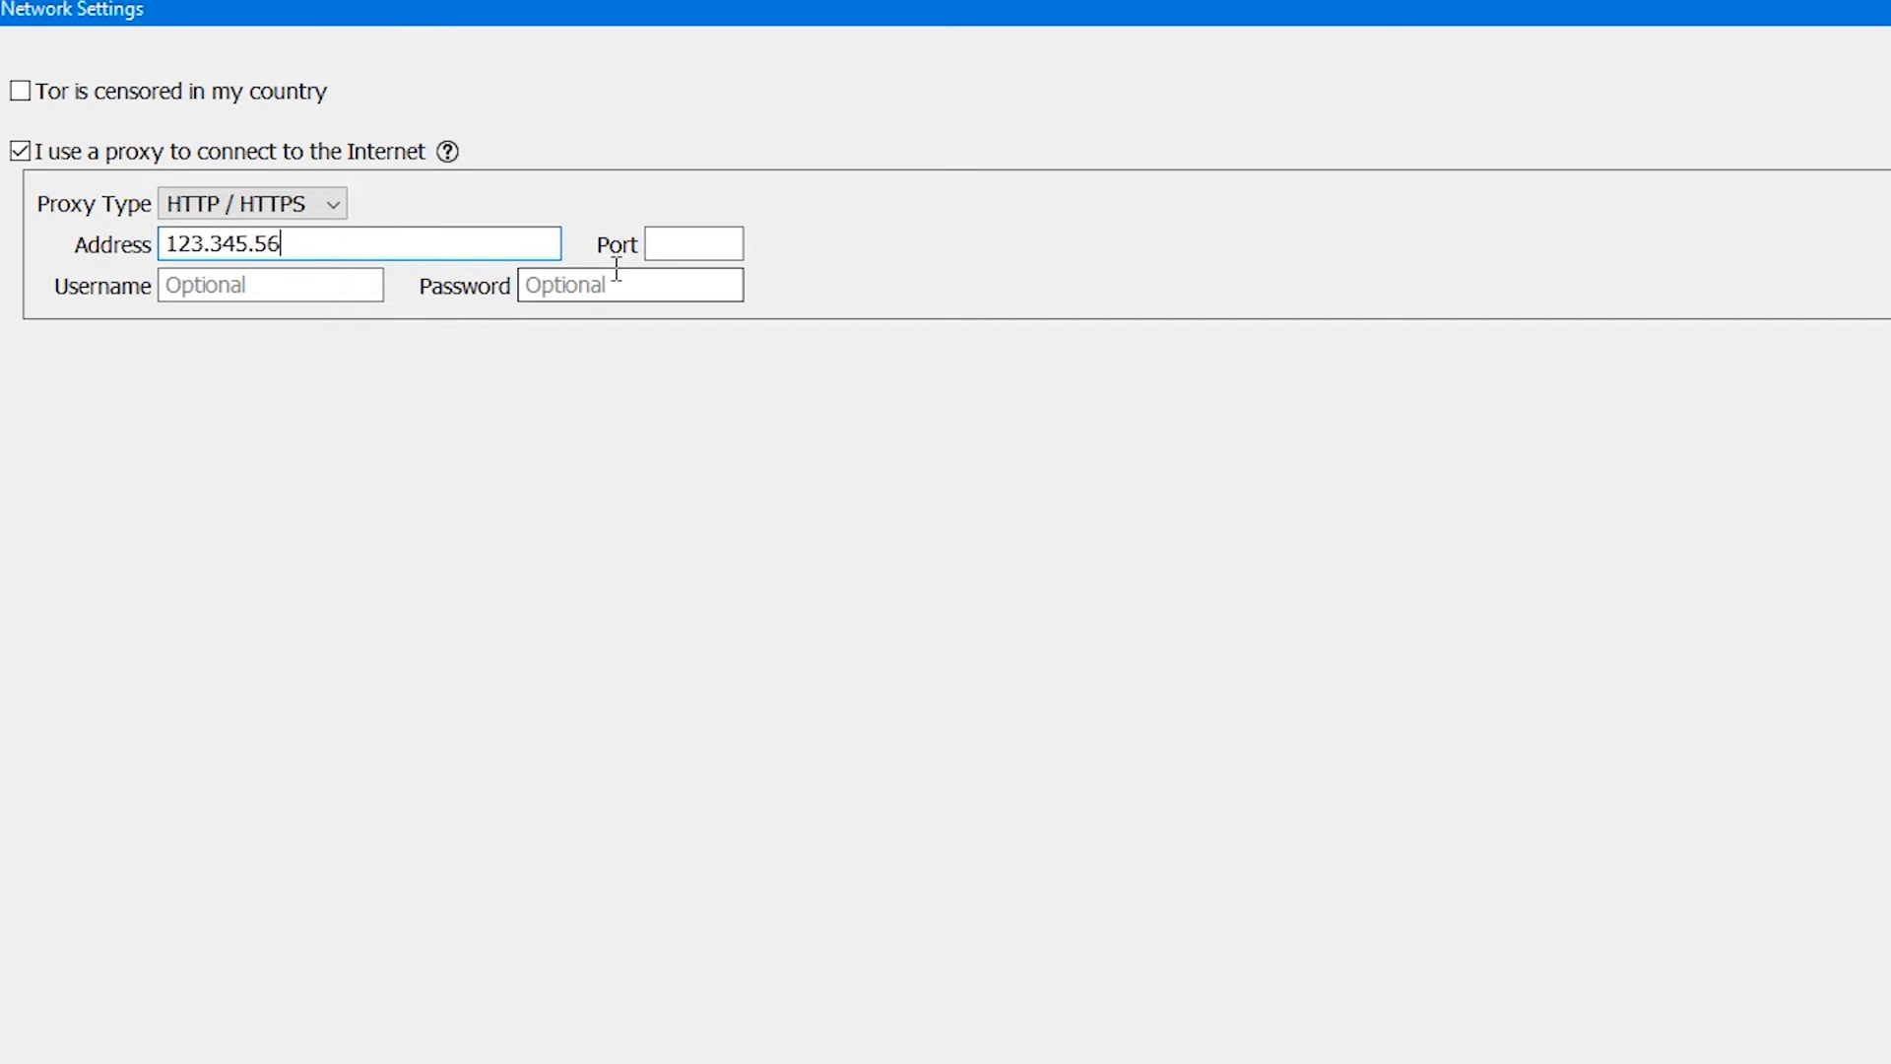
text(80)
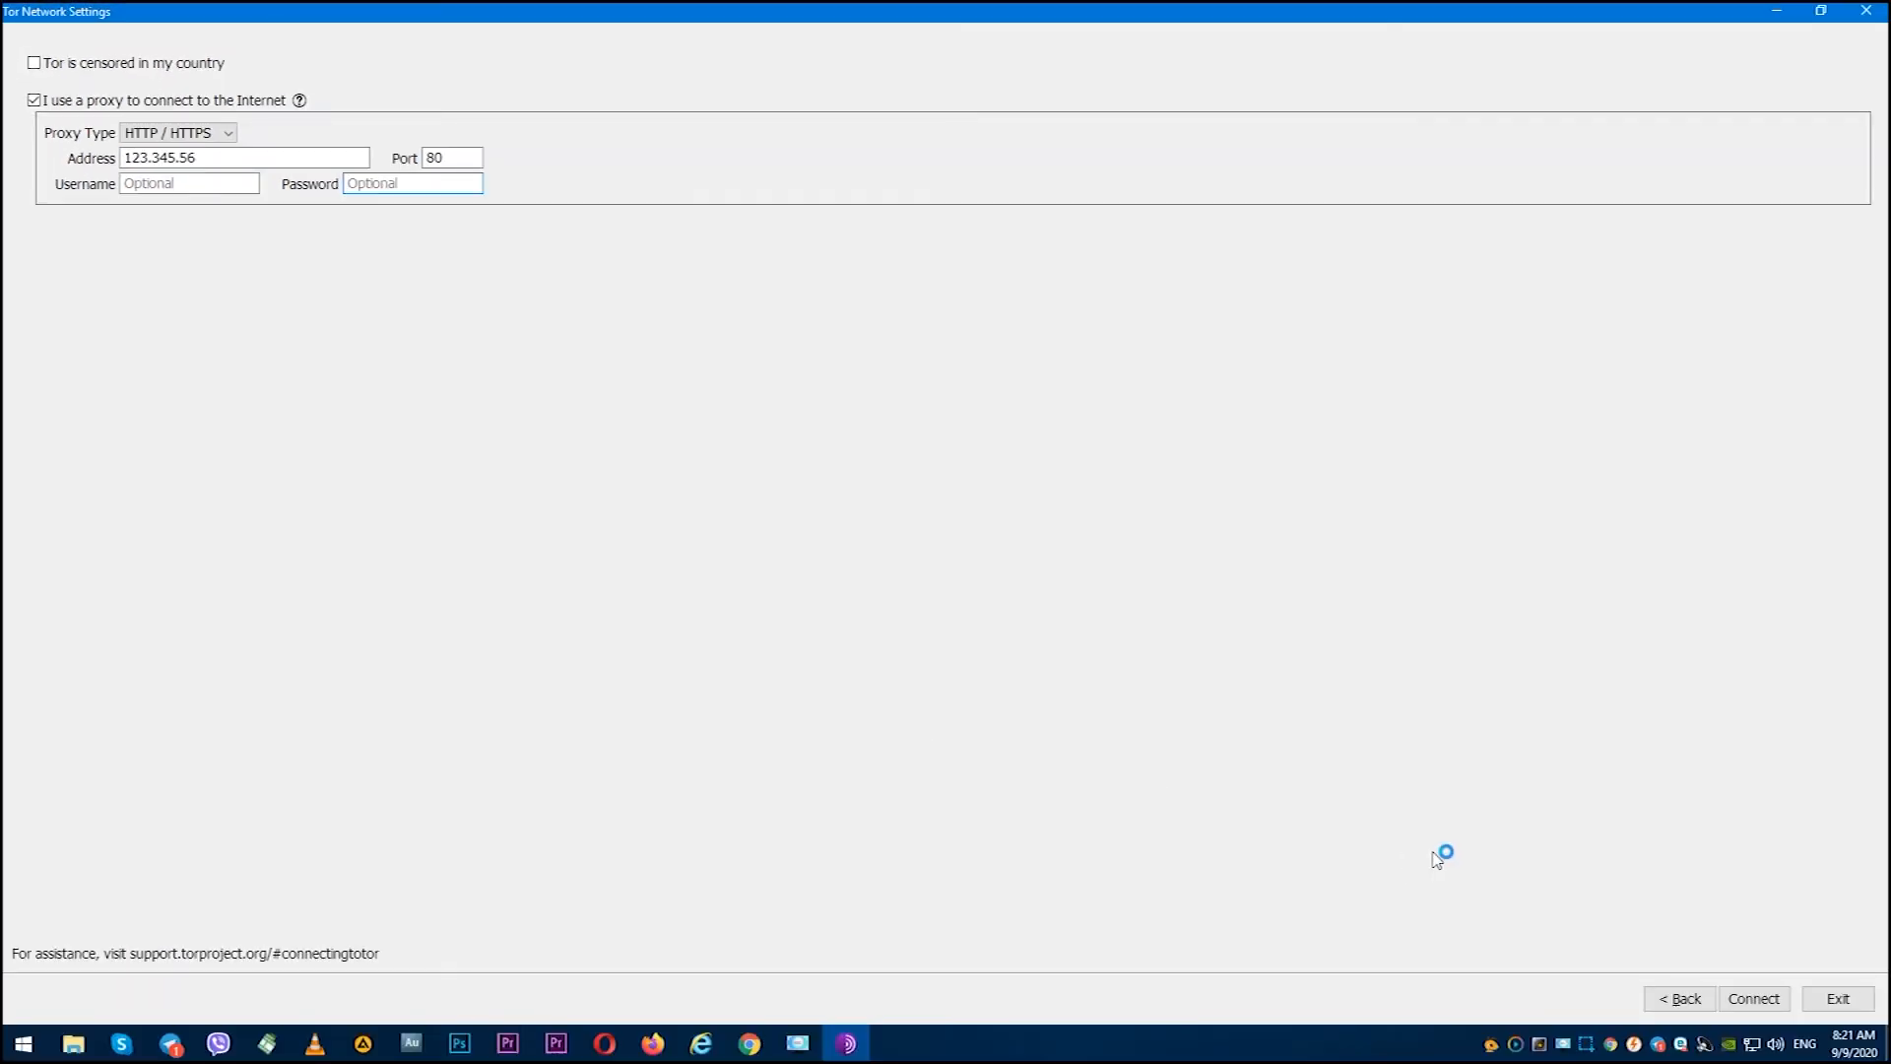
Connect via the SOCKS 4 proxy 79.106.108.110:57960 and wait for relay information.
click(1754, 998)
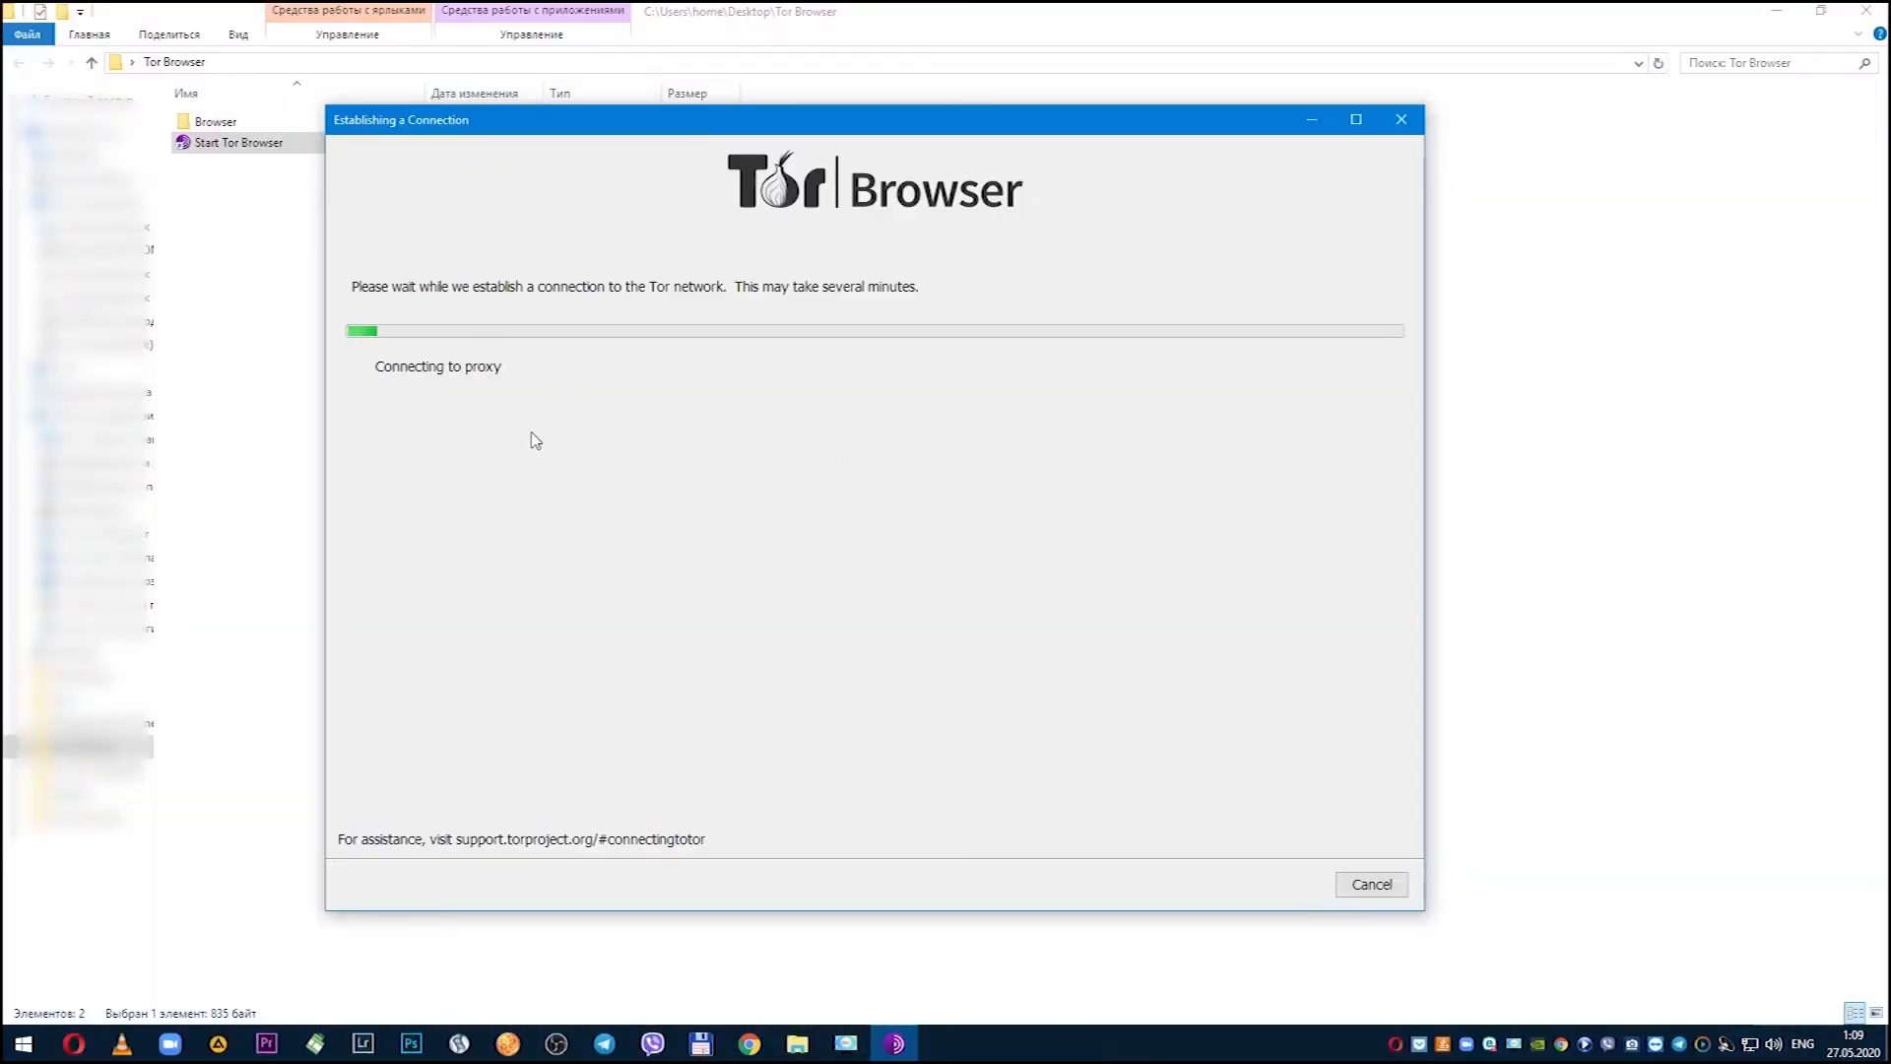
mouse_move(698, 564)
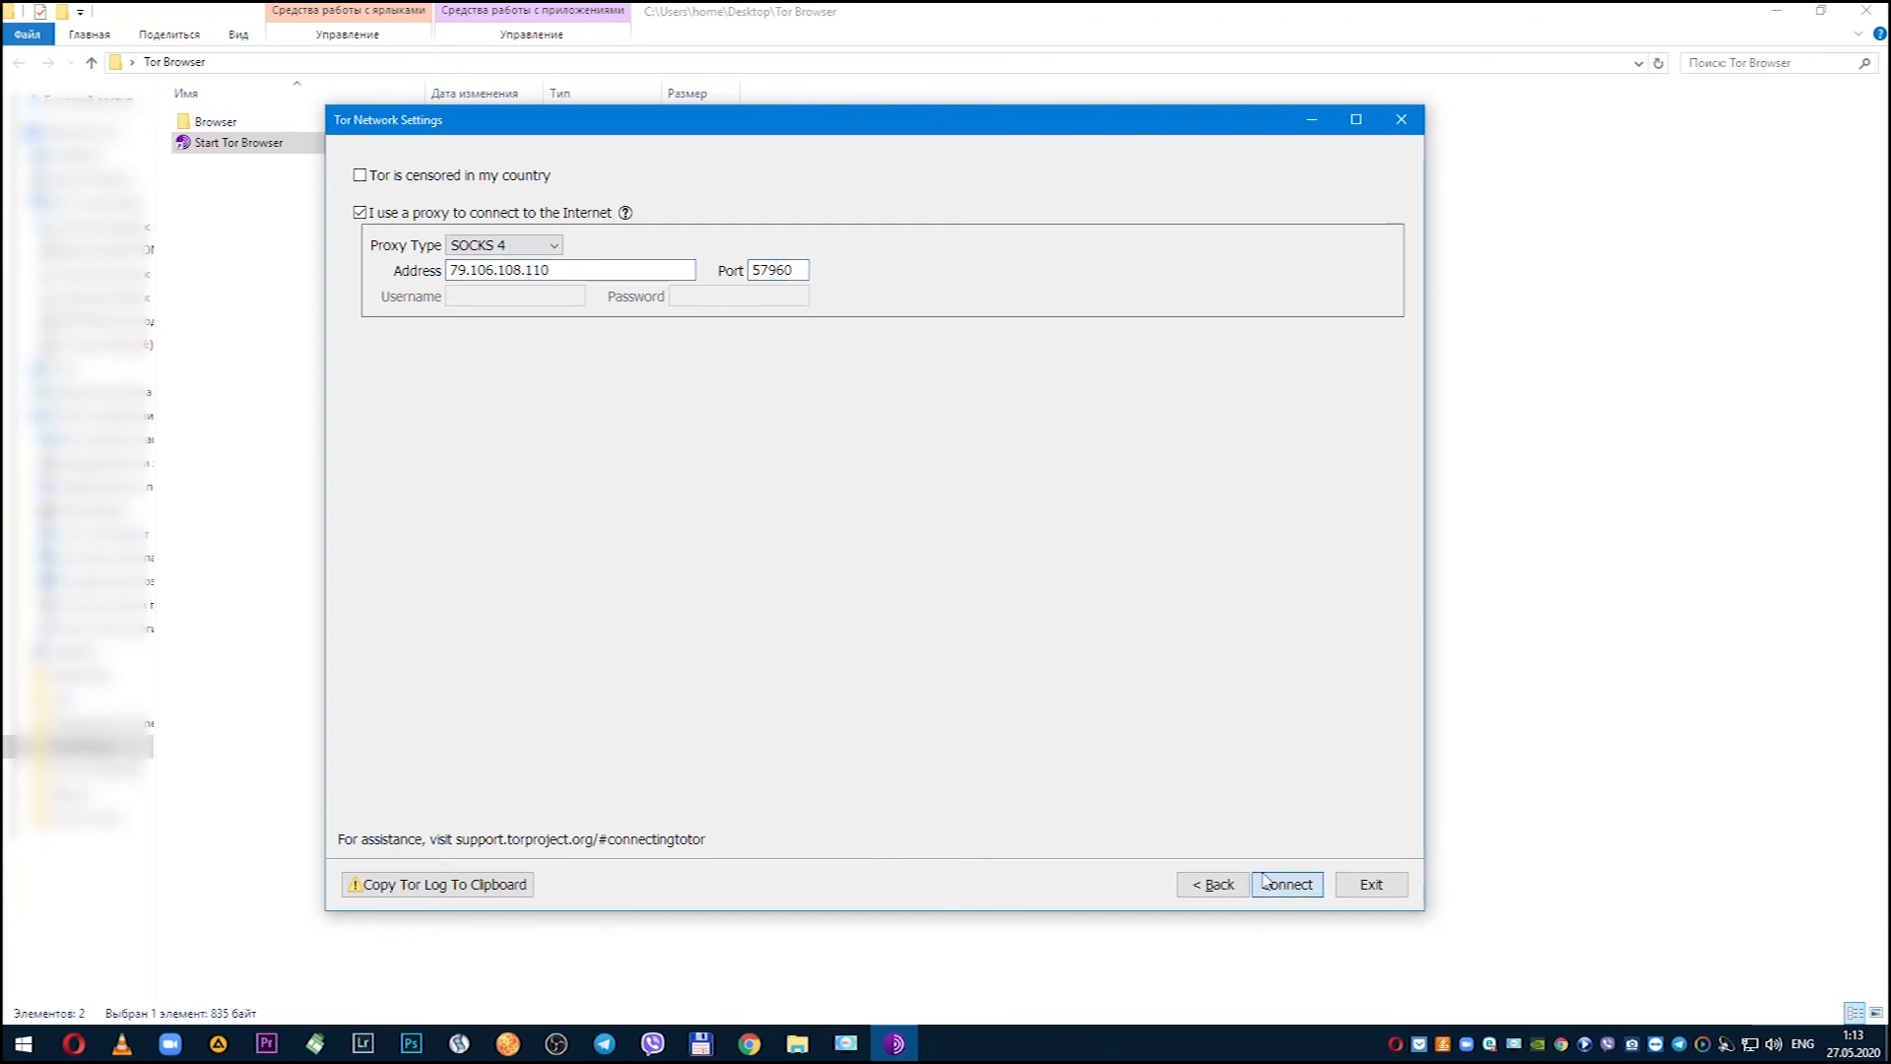
click(1288, 884)
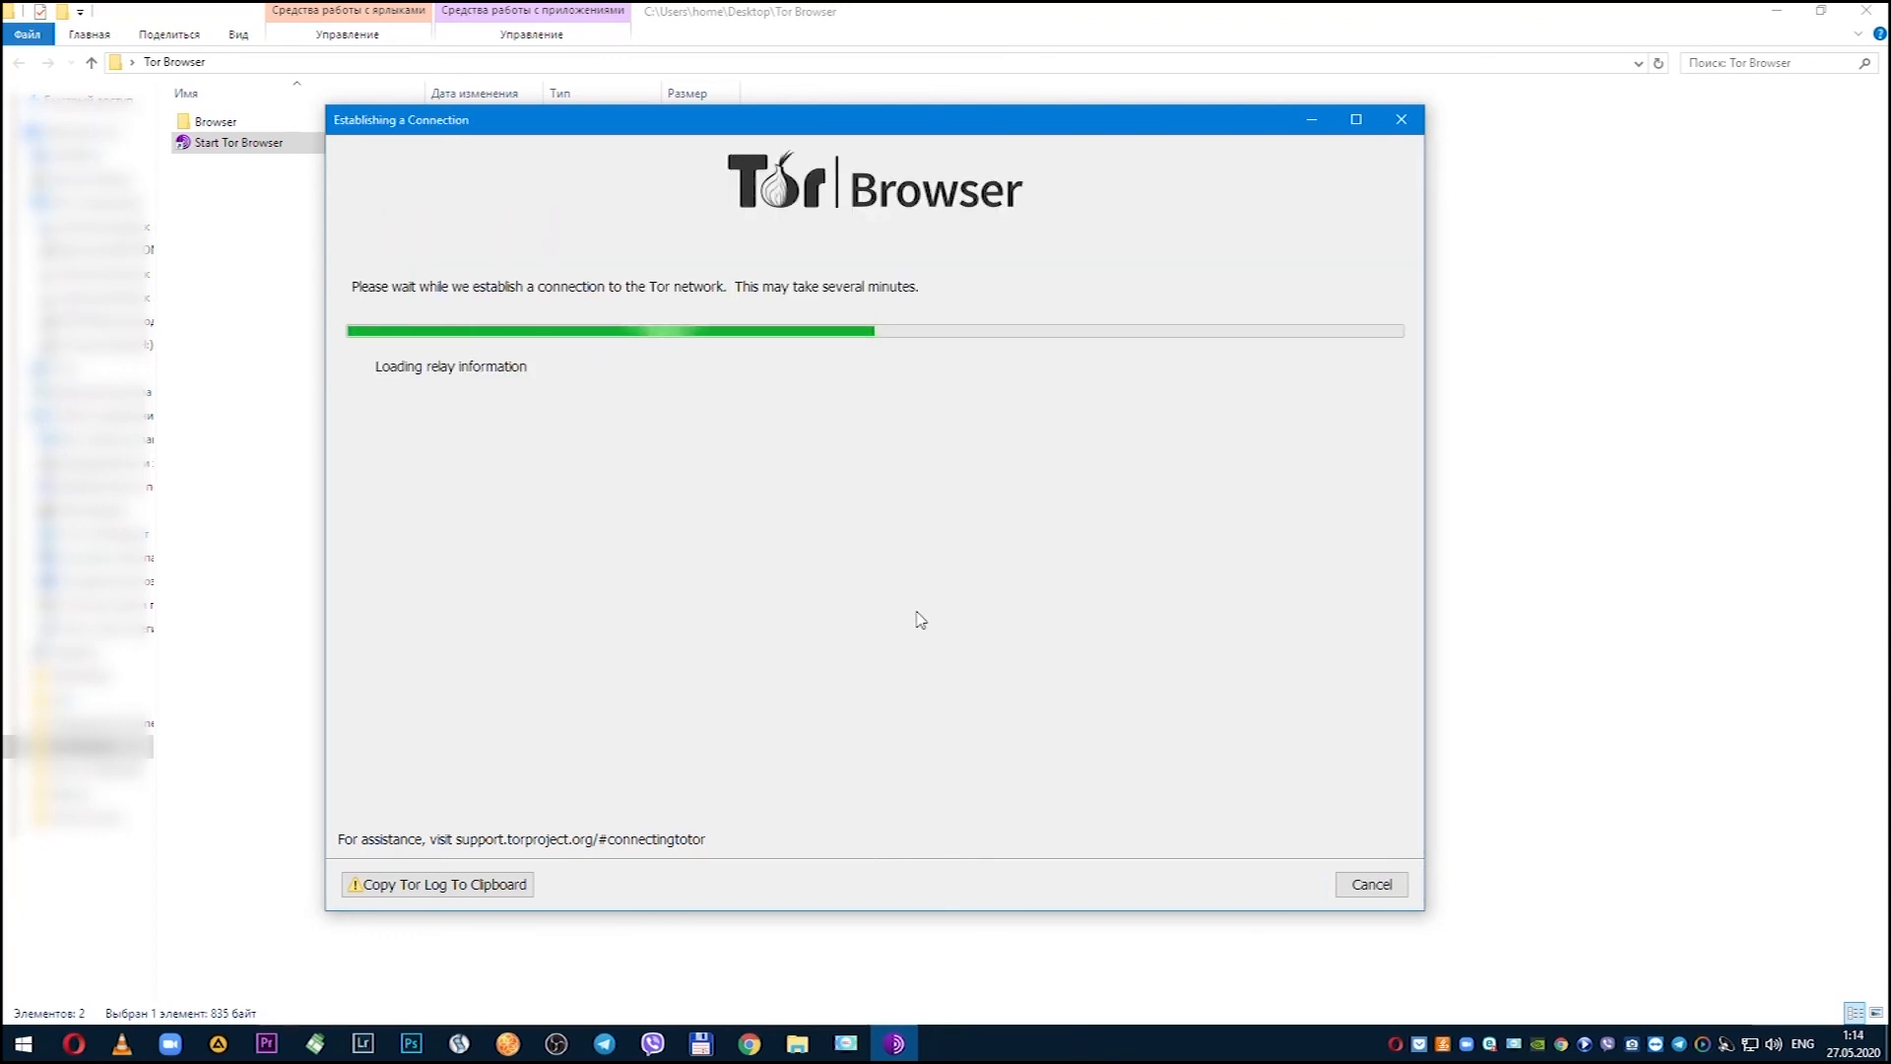